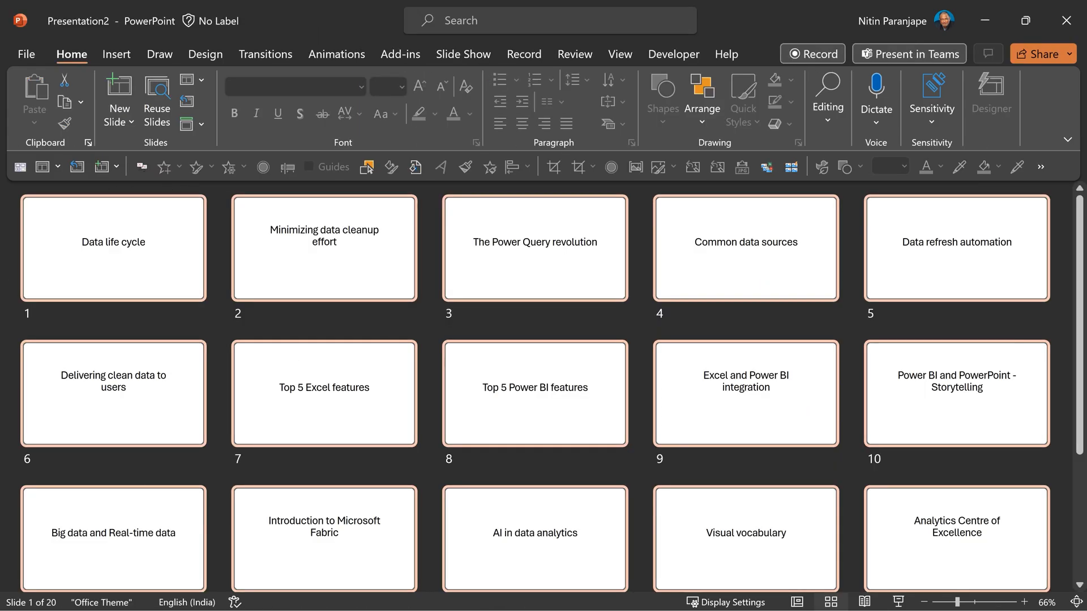
Step: Apply the Designer network cables photo layout to slide 1 in Normal view
{"action": "left_click", "coordinate": [991, 99]}
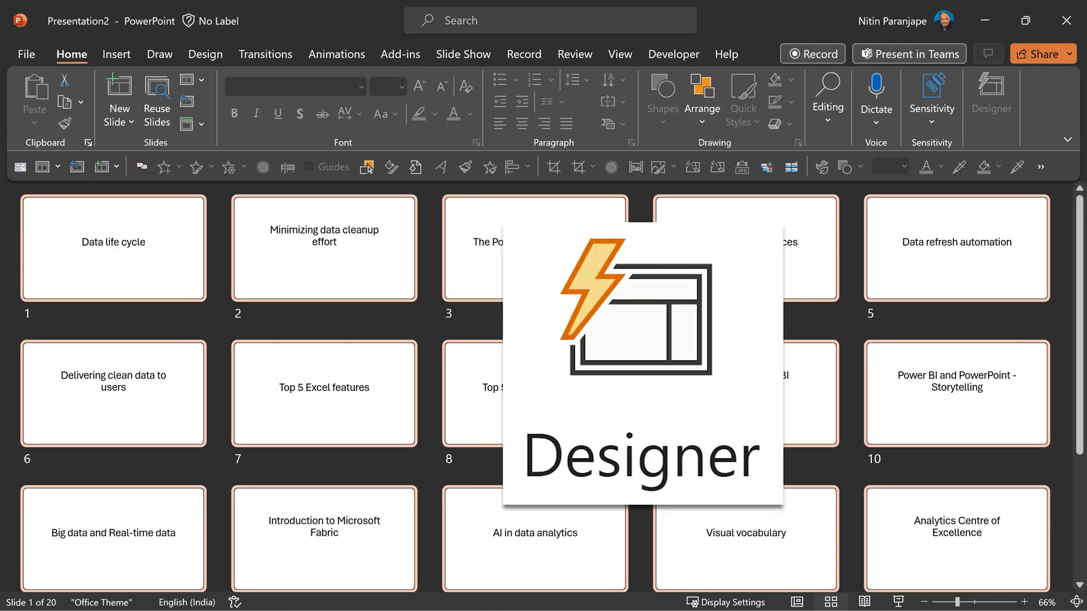
{"action": "left_click", "coordinate": [795, 601]}
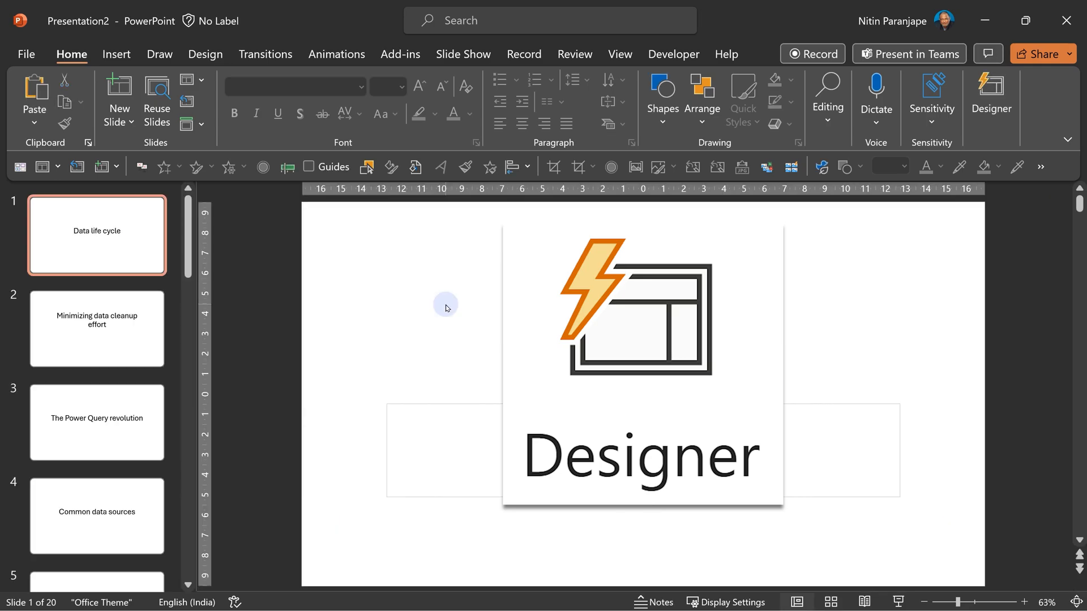
{"action": "mouse_move", "coordinate": [931, 153]}
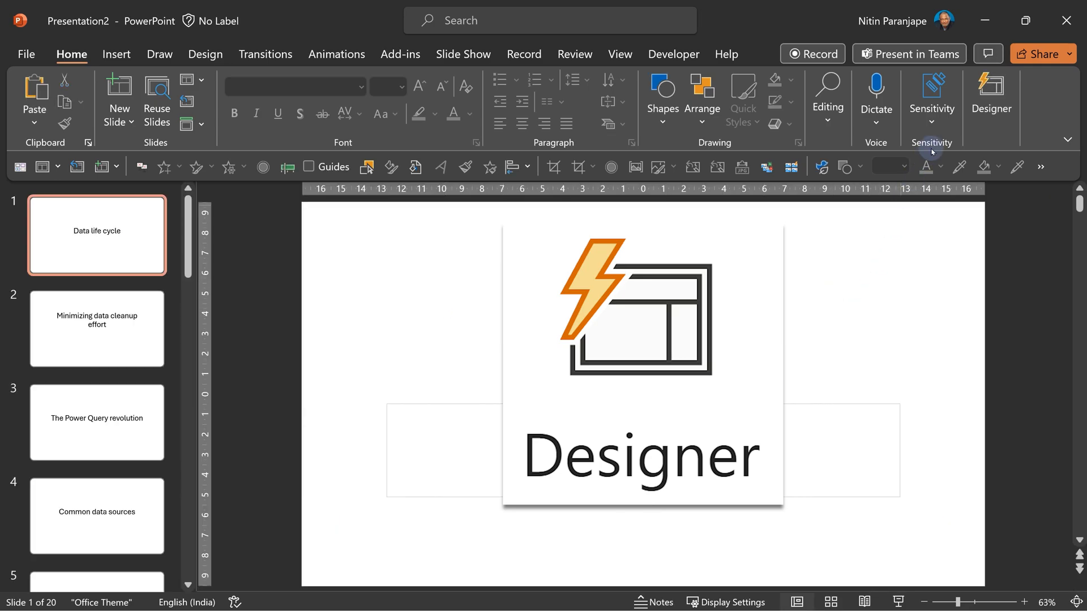
{"action": "left_click", "coordinate": [990, 97]}
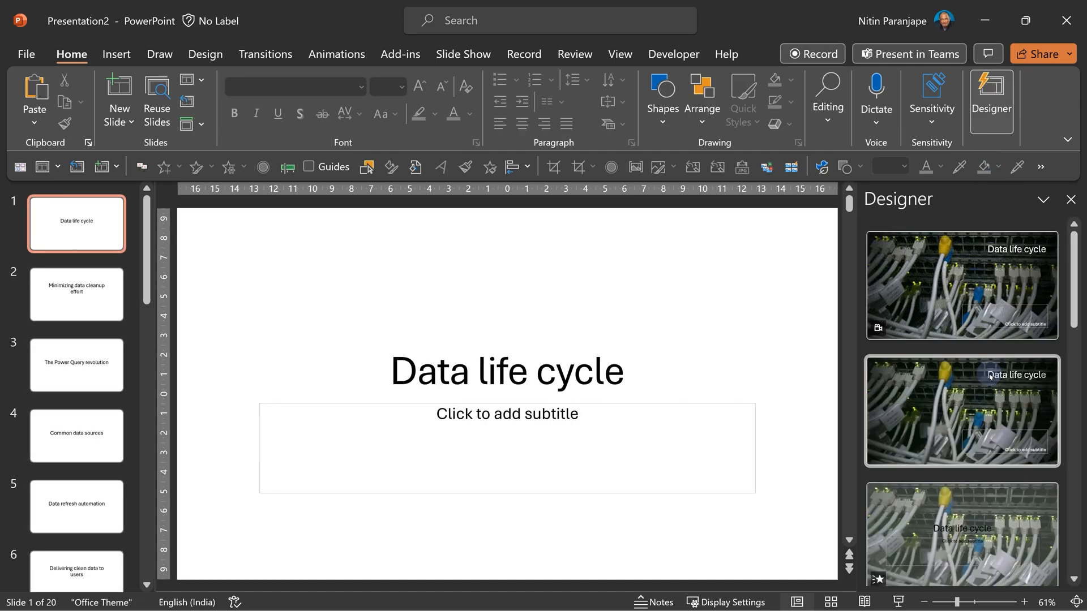
{"action": "left_click", "coordinate": [961, 285]}
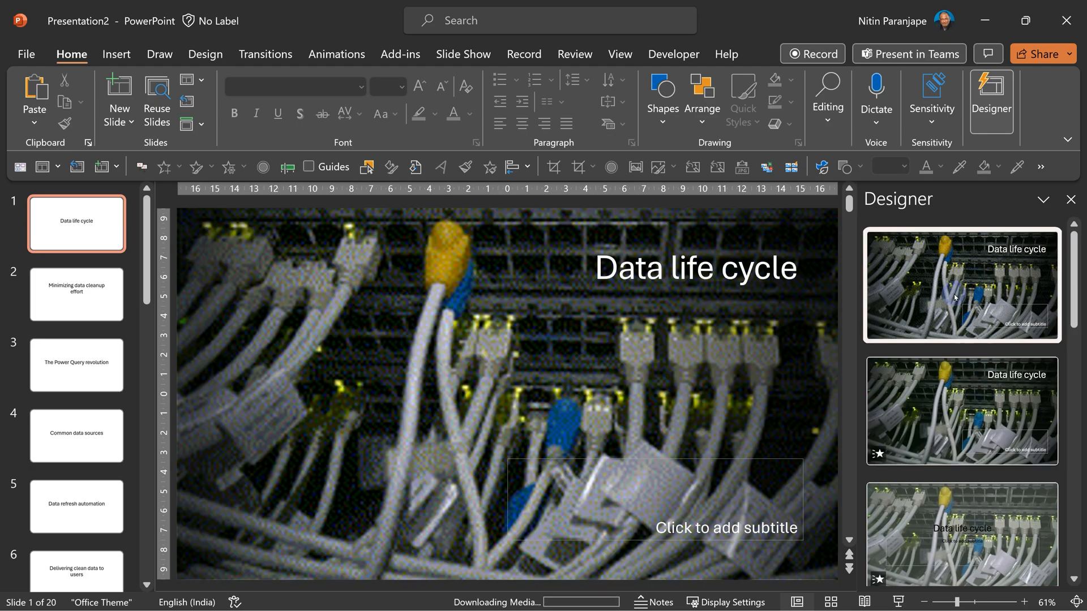
{"action": "left_click", "coordinate": [961, 285]}
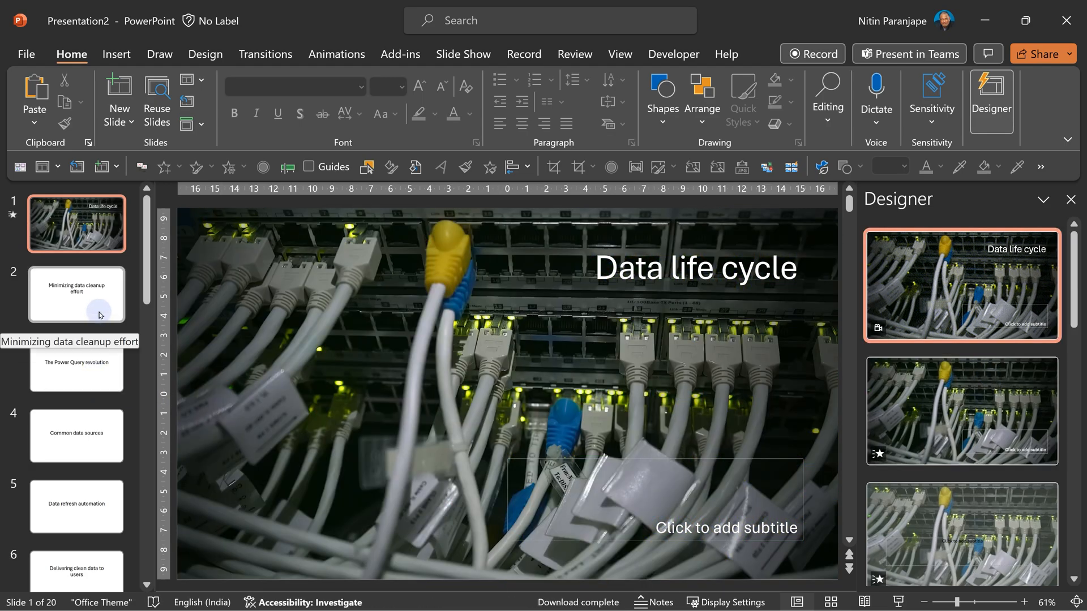
Step: Apply the server room photo design to the Minimizing data cleanup effort slide, then move on to slide 3
{"action": "left_click", "coordinate": [76, 293]}
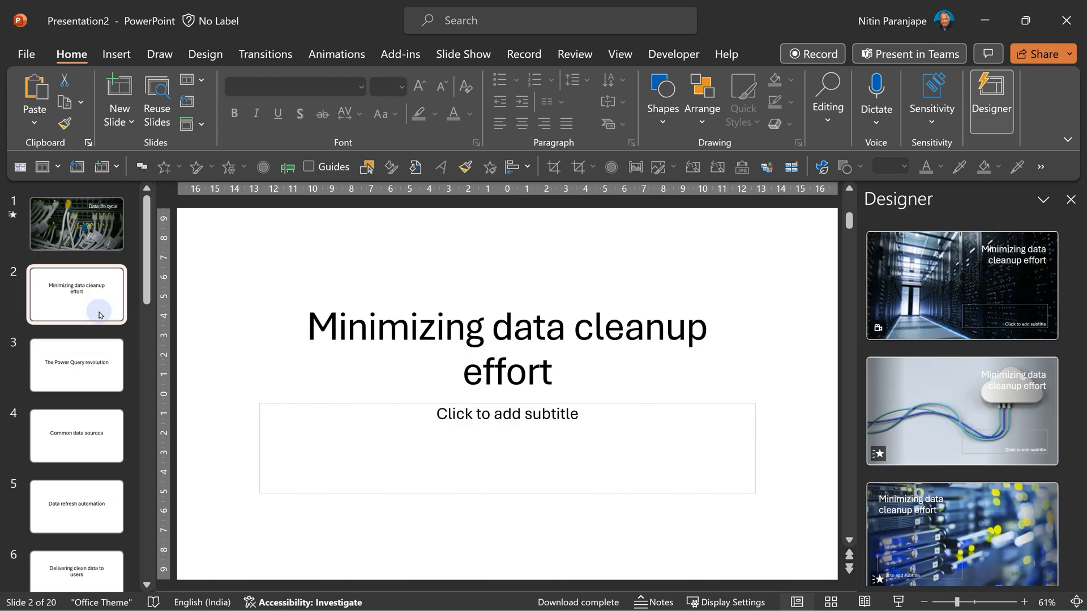
{"action": "left_click", "coordinate": [961, 285]}
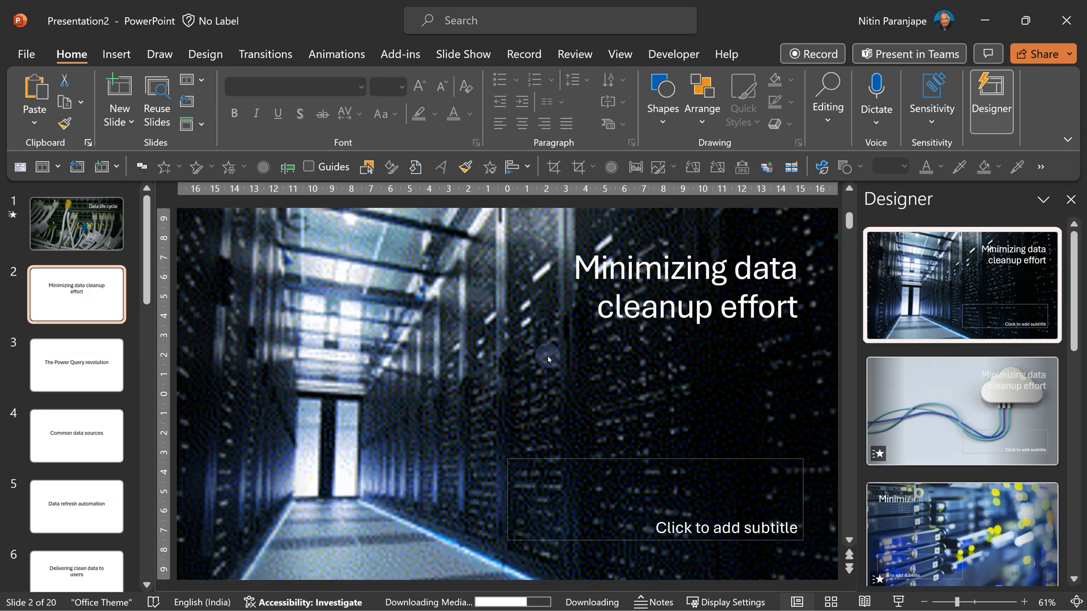
{"action": "left_click", "coordinate": [76, 366]}
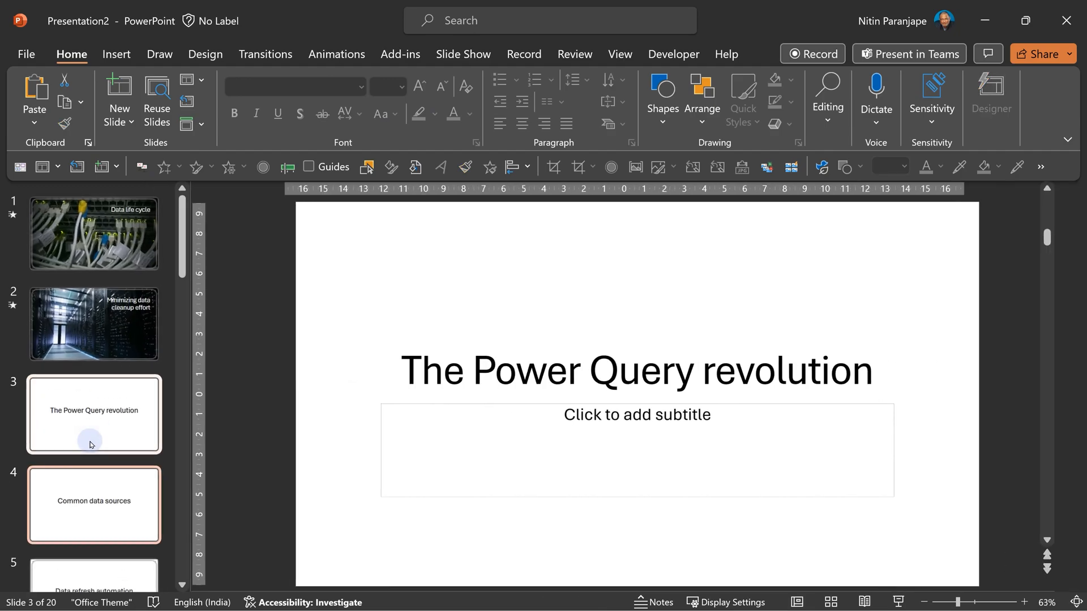
{"action": "mouse_move", "coordinate": [991, 98]}
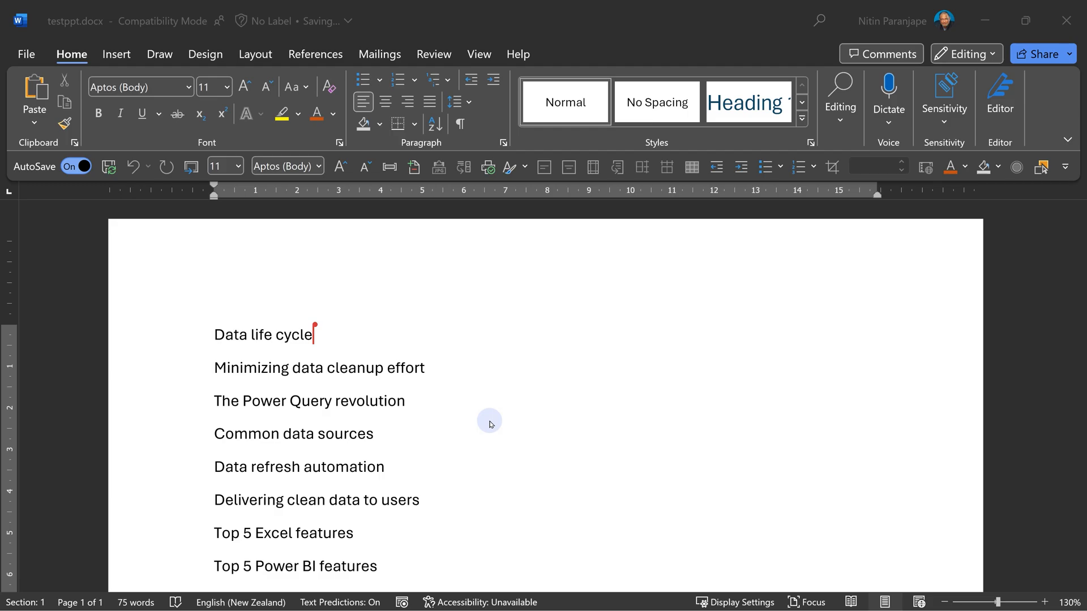
{"action": "mouse_move", "coordinate": [382, 323]}
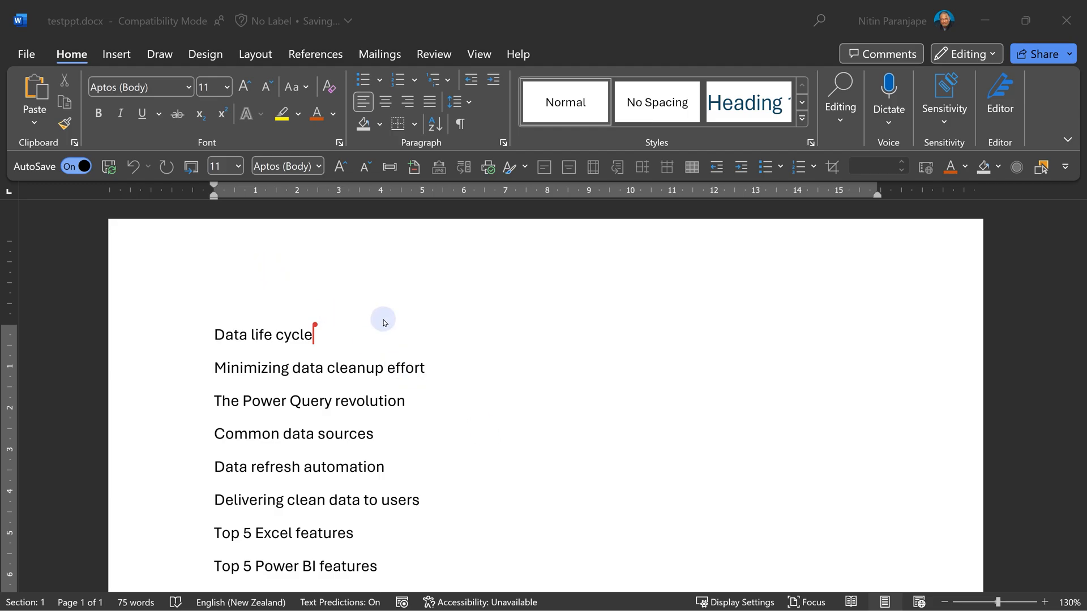
{"action": "mouse_move", "coordinate": [345, 319]}
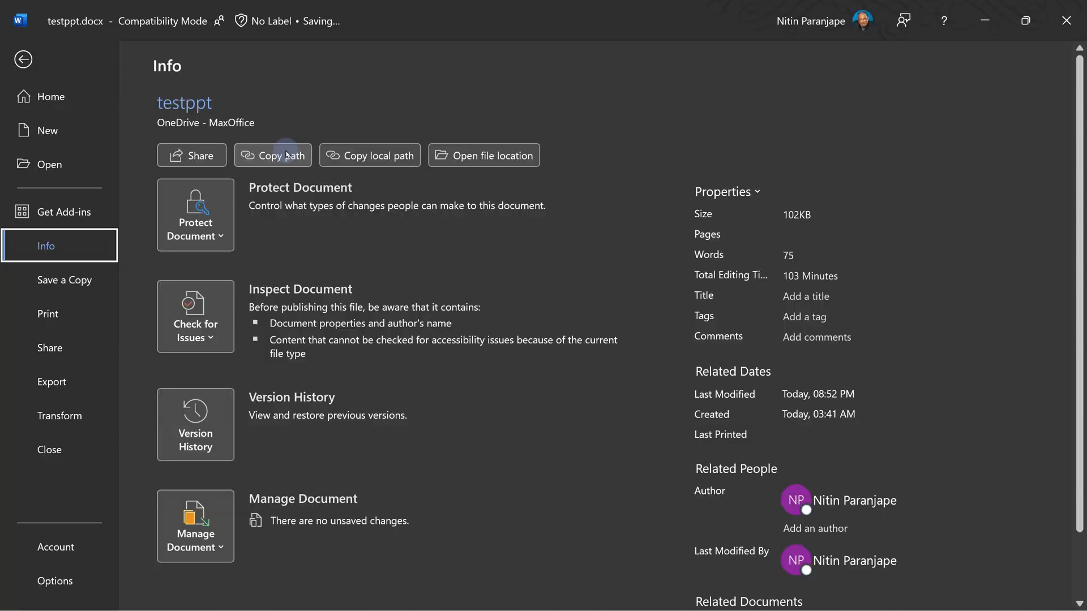
Step: Export the outline to a PowerPoint presentation with the photo theme and open the new deck
{"action": "left_click", "coordinate": [23, 59]}
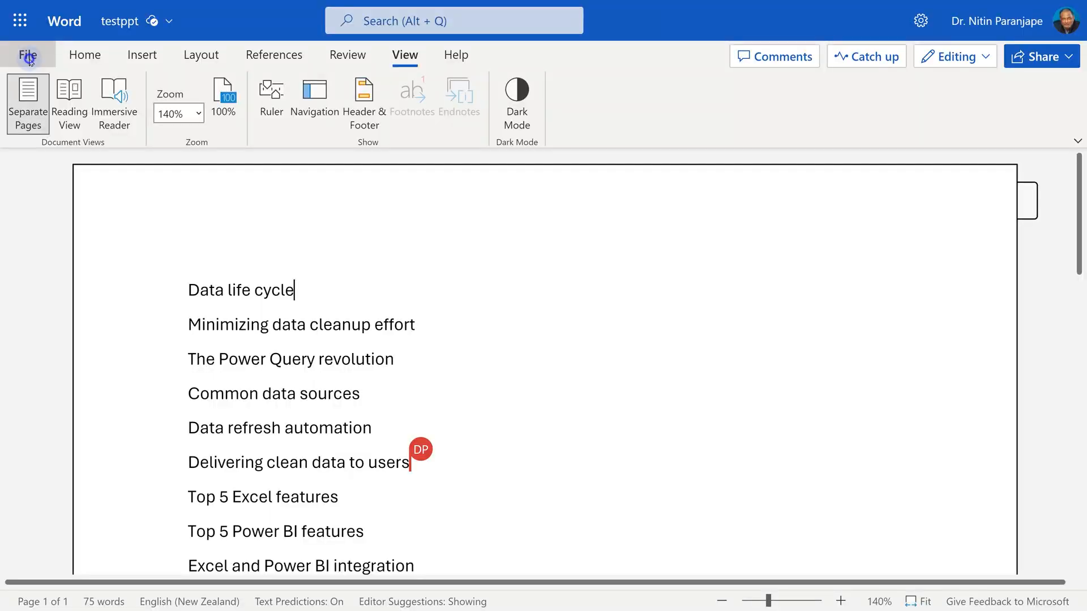
{"action": "left_click", "coordinate": [27, 54]}
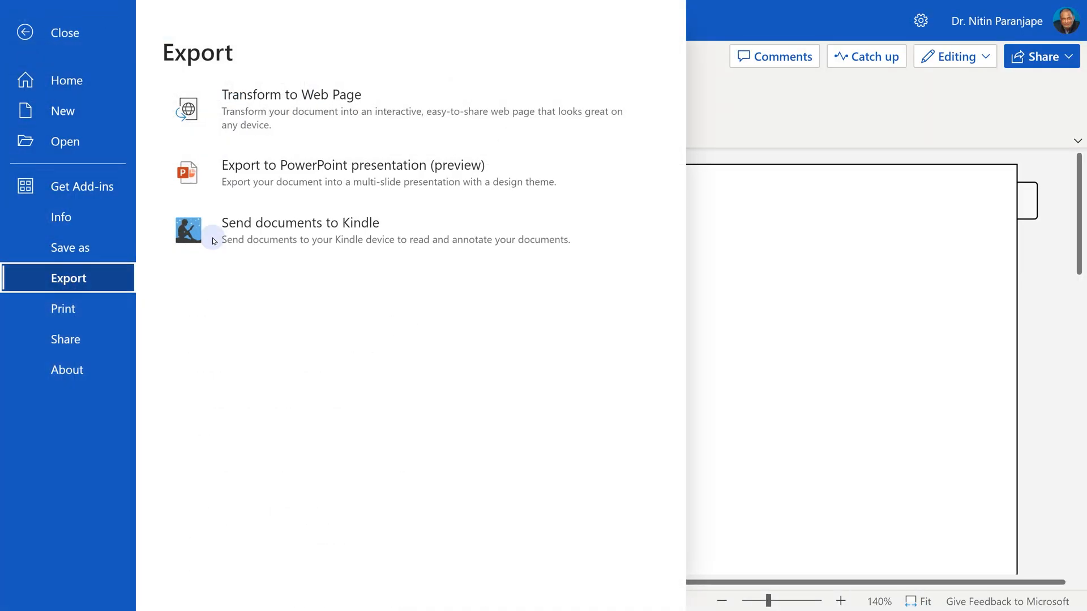
{"action": "left_click", "coordinate": [352, 172]}
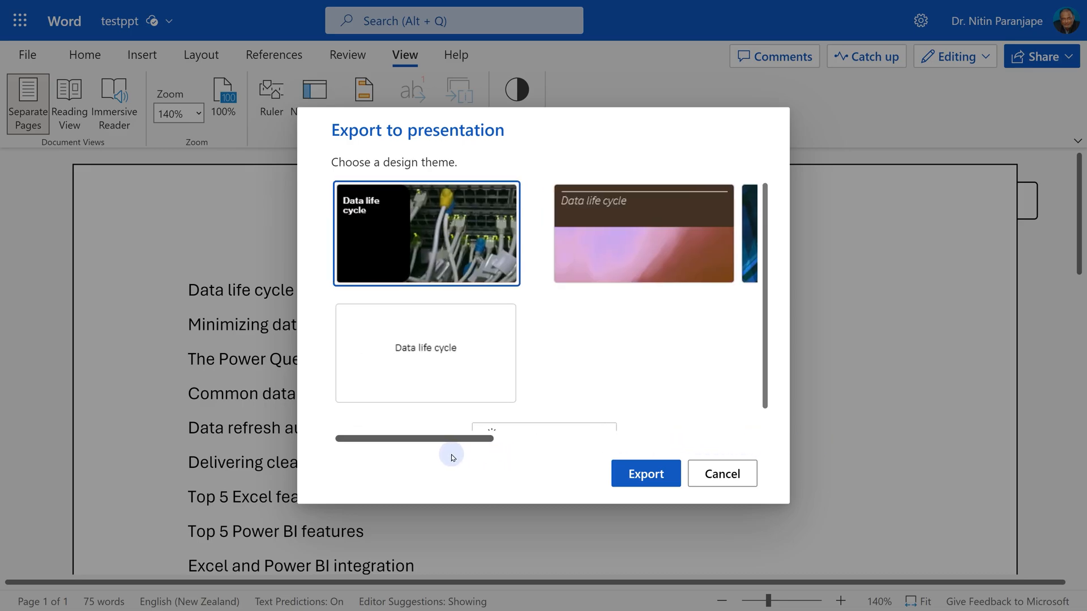
{"action": "left_click", "coordinate": [645, 473]}
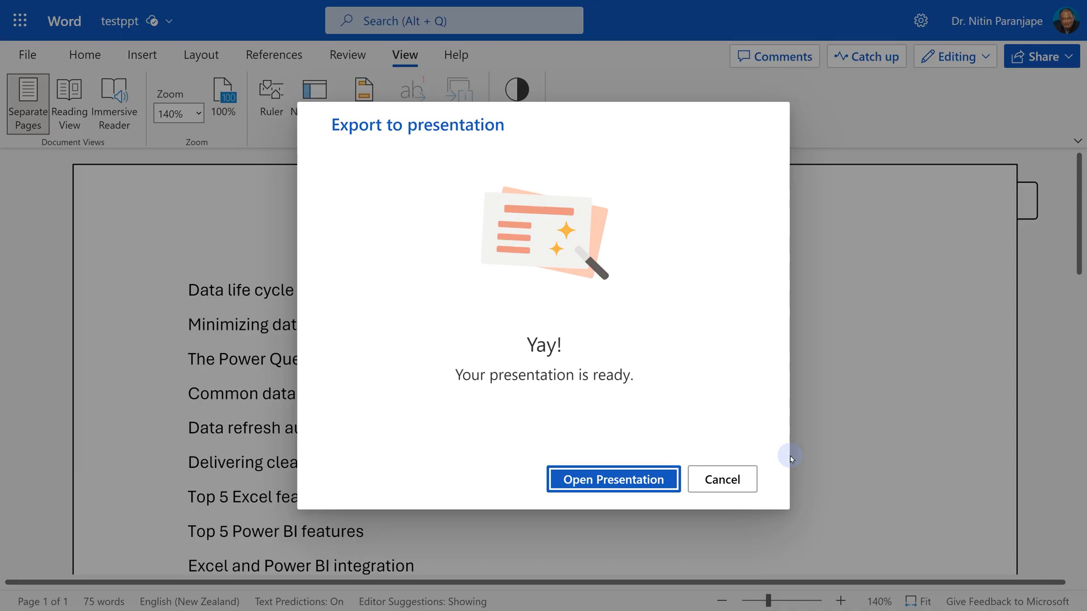
{"action": "left_click", "coordinate": [612, 479]}
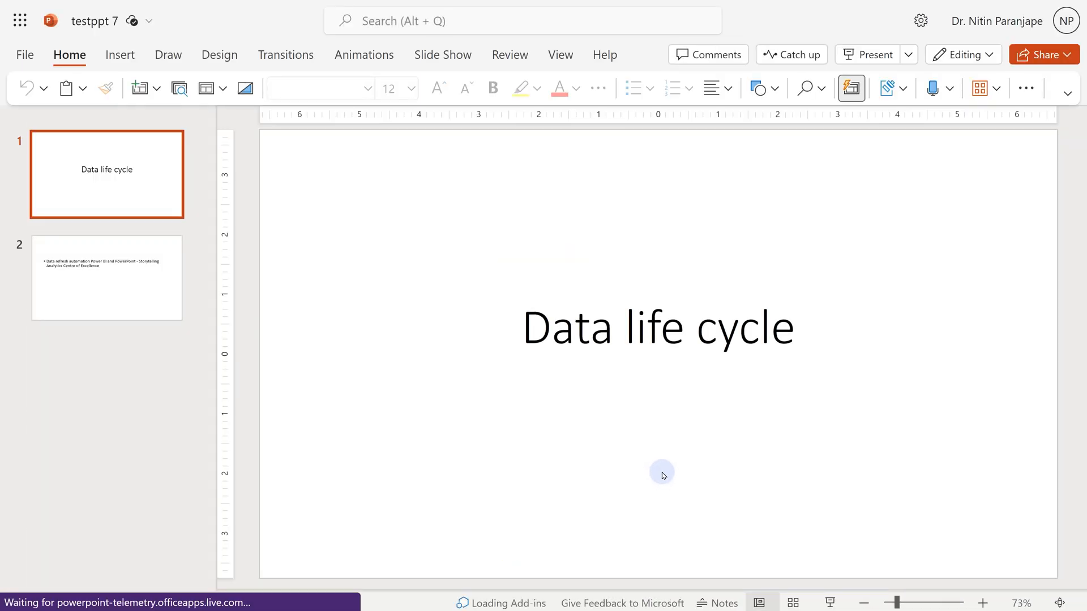
{"action": "mouse_move", "coordinate": [184, 298]}
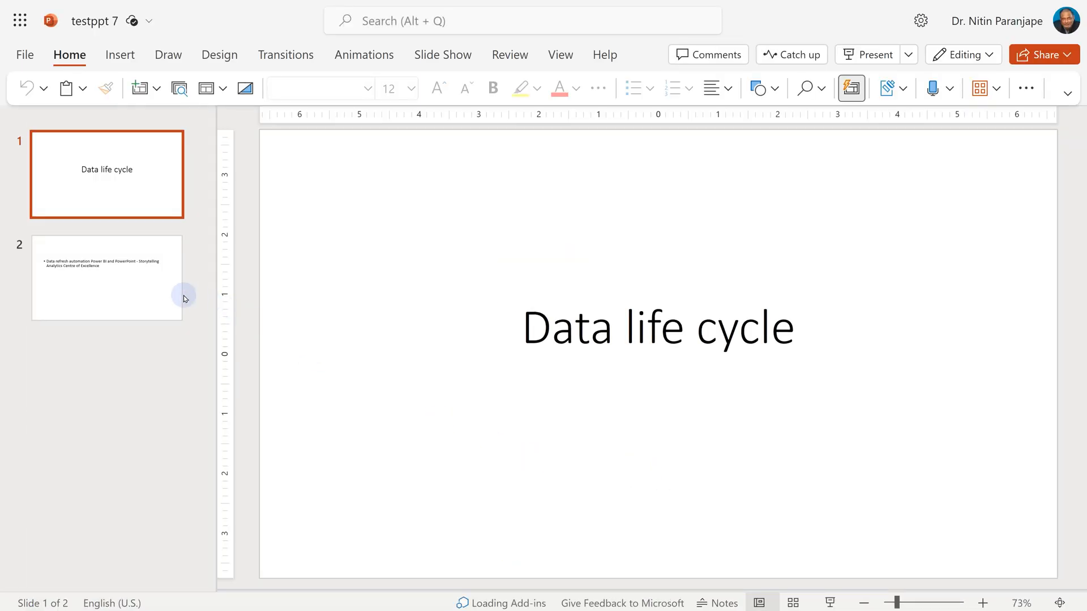
Step: Inspect slide 2 of the exported deck holding the remaining headings
{"action": "left_click", "coordinate": [106, 279]}
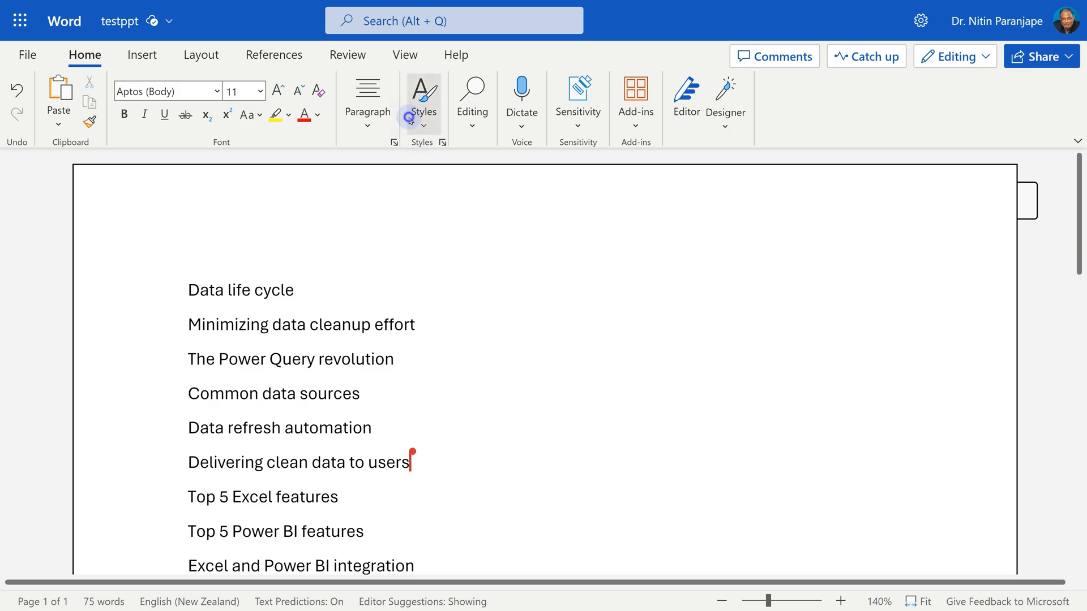
Step: Apply a heading style to all outline lines from the Styles gallery before re-exporting
{"action": "left_click", "coordinate": [422, 104]}
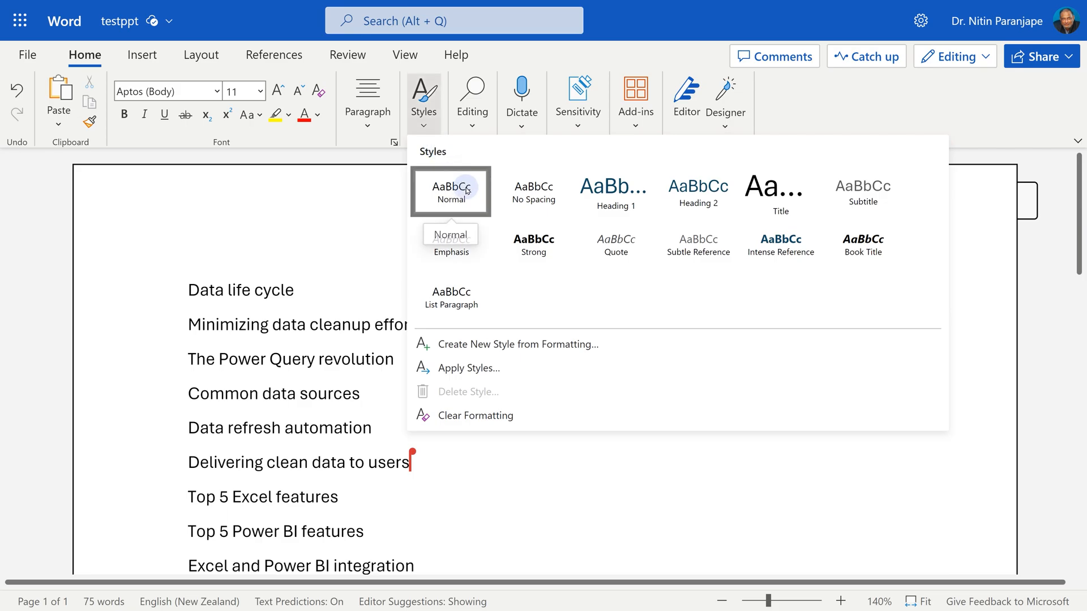
{"action": "left_click", "coordinate": [451, 191]}
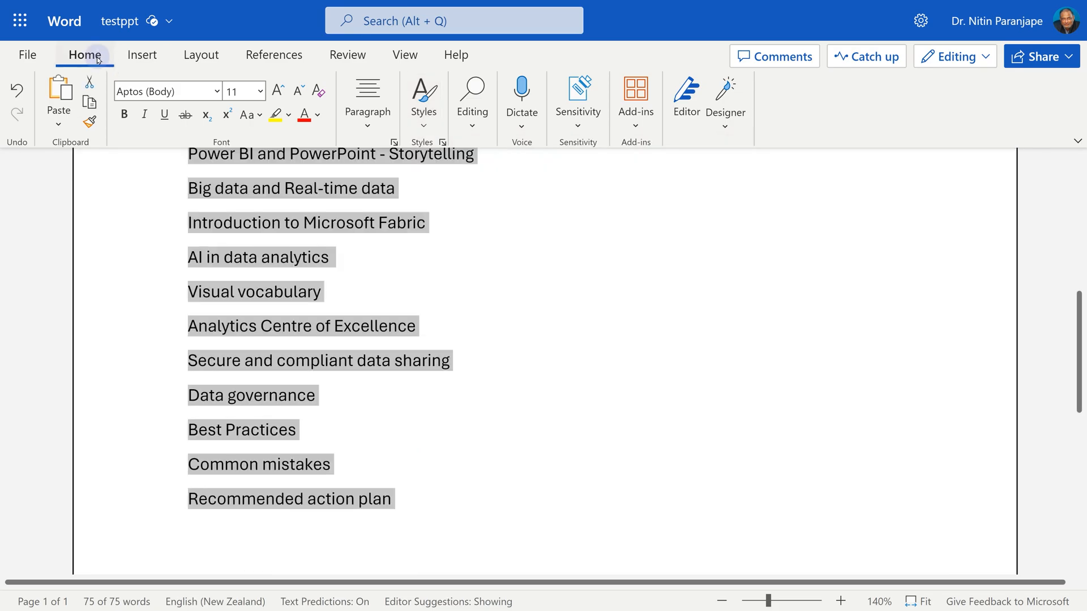
{"action": "left_click", "coordinate": [422, 100]}
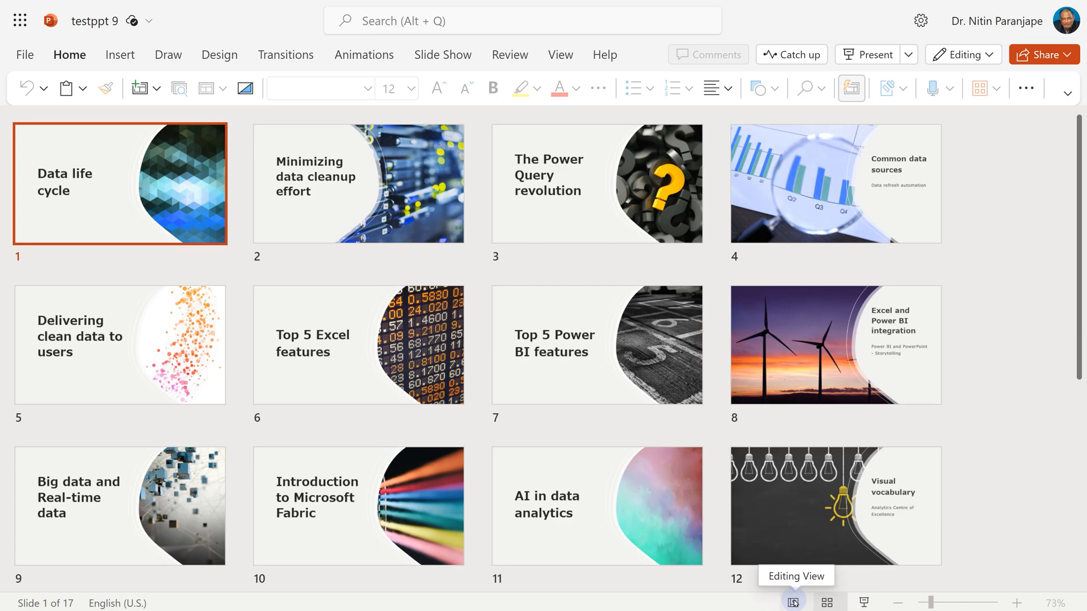
{"action": "mouse_move", "coordinate": [987, 64]}
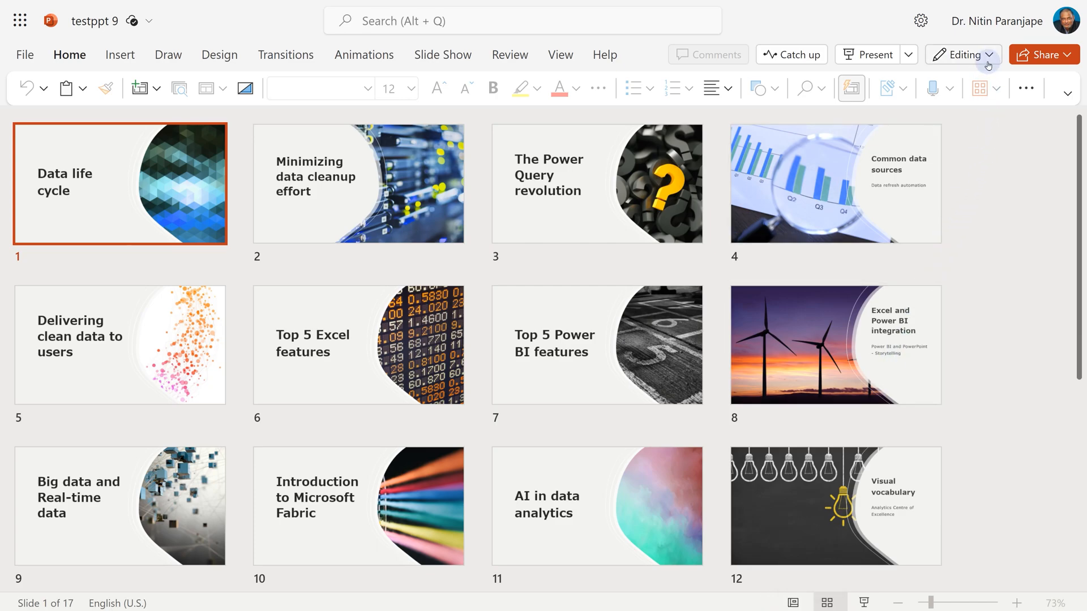
Step: Switch the testppt 9 deck from web editing to Open in Desktop App
{"action": "left_click", "coordinate": [988, 54]}
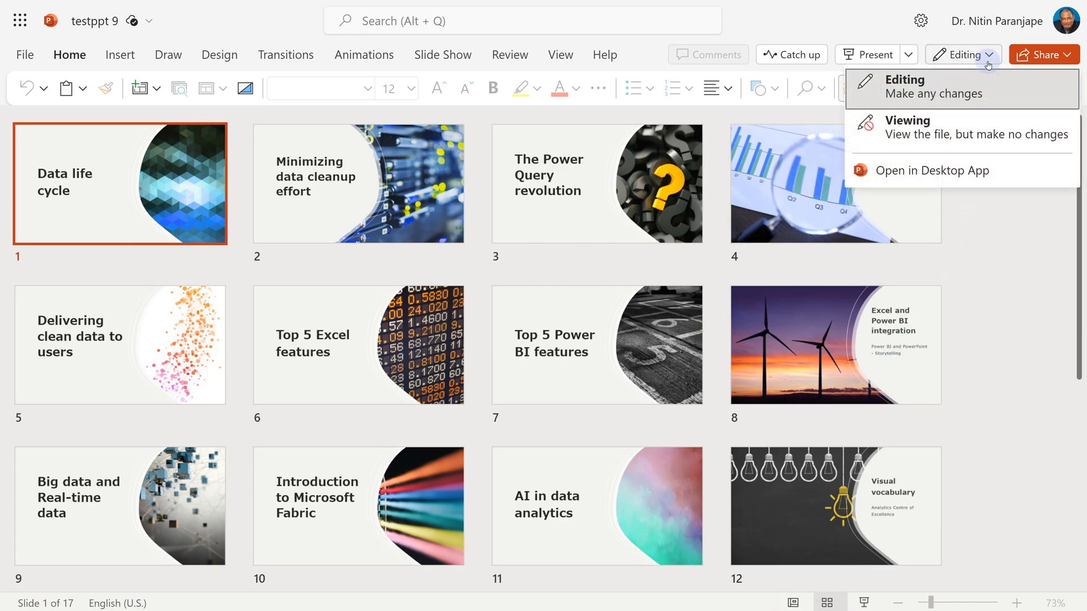
{"action": "mouse_move", "coordinate": [937, 171]}
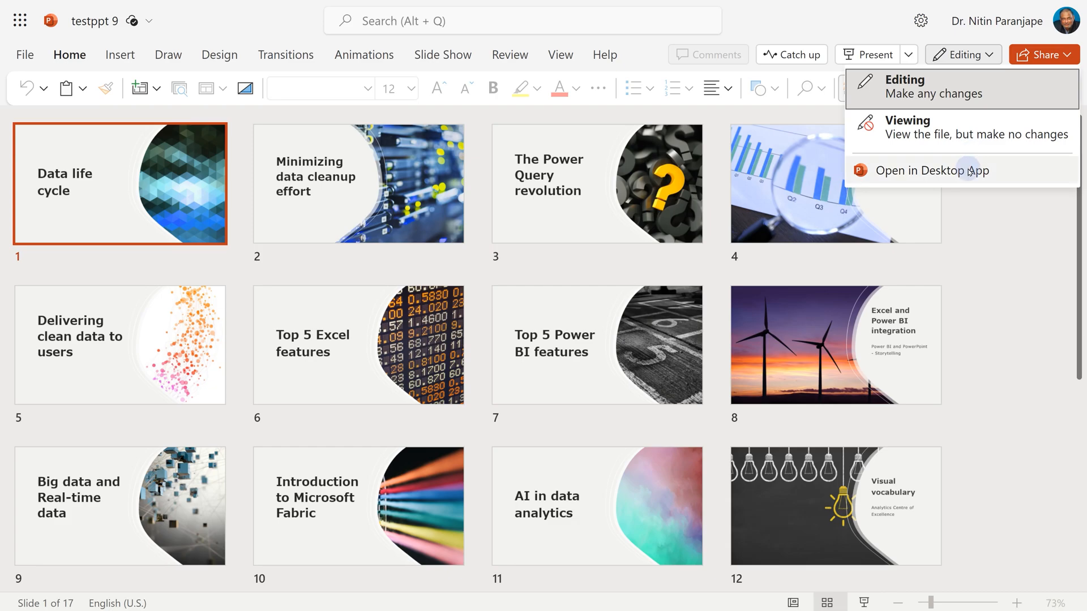
{"action": "left_click", "coordinate": [931, 171]}
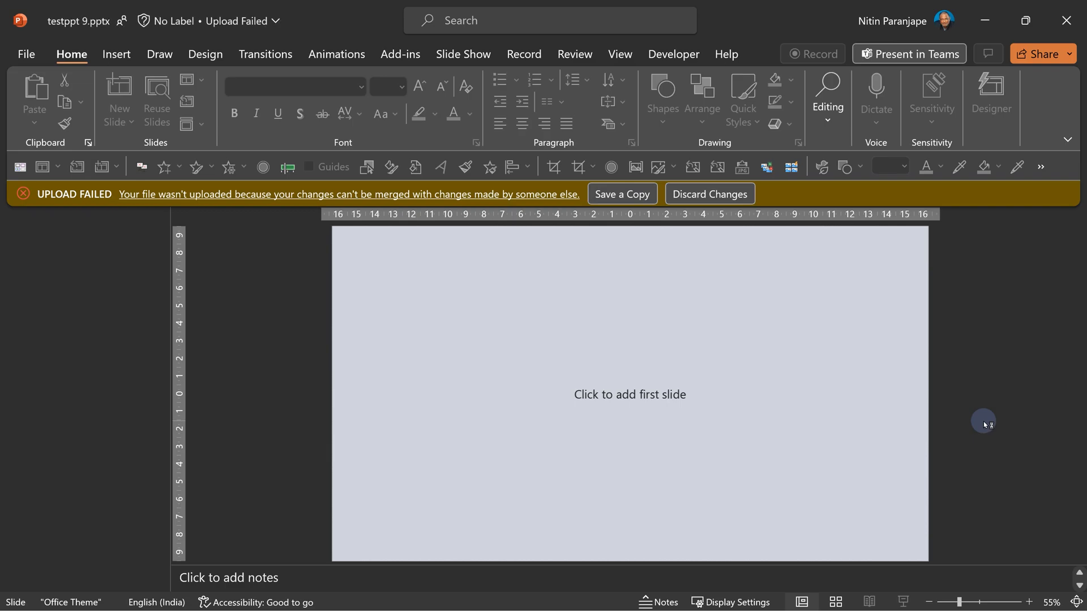
{"action": "mouse_move", "coordinate": [593, 253]}
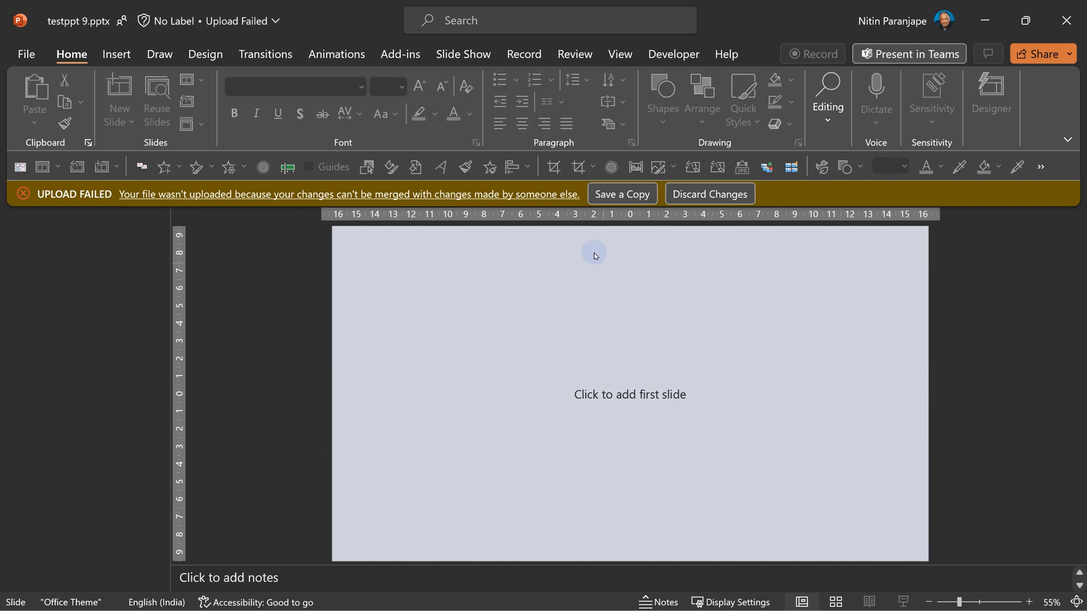
{"action": "mouse_move", "coordinate": [720, 249]}
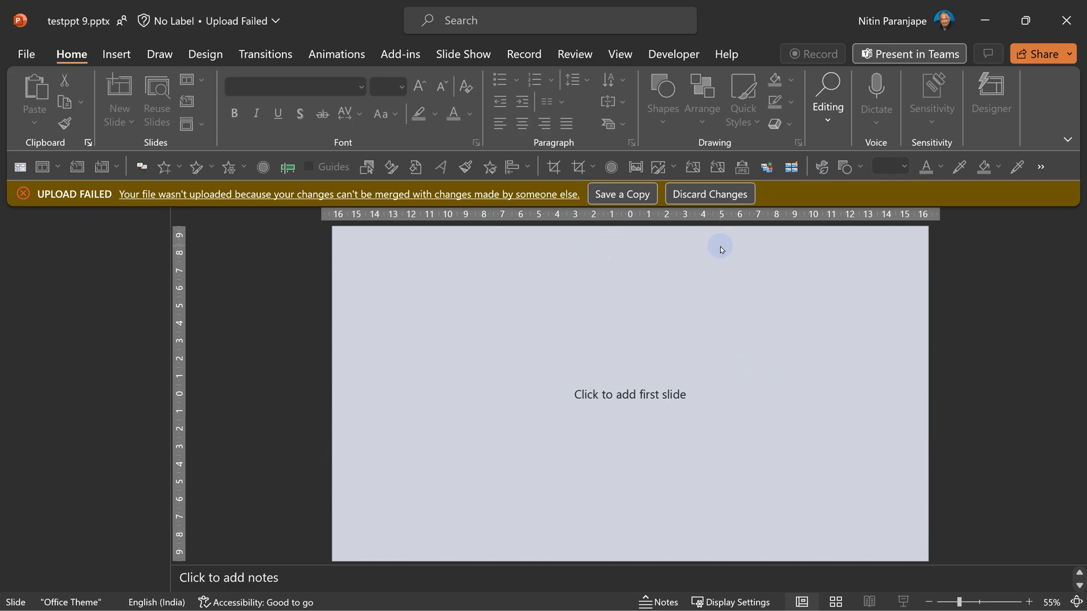
Step: Discard the deck's changes that failed to upload and confirm with Yes
{"action": "left_click", "coordinate": [709, 194]}
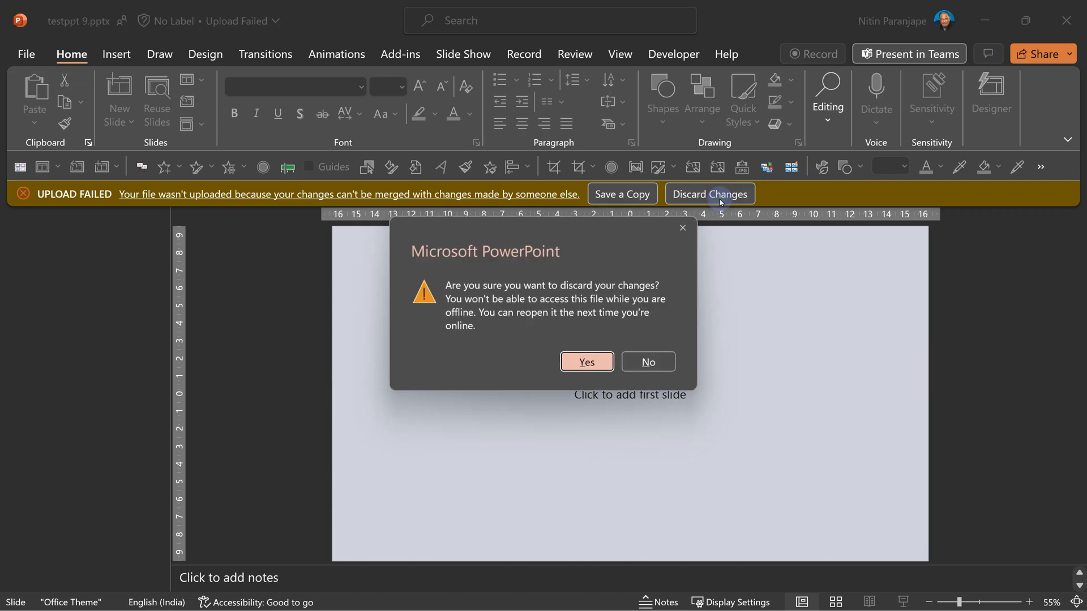
{"action": "left_click", "coordinate": [586, 362]}
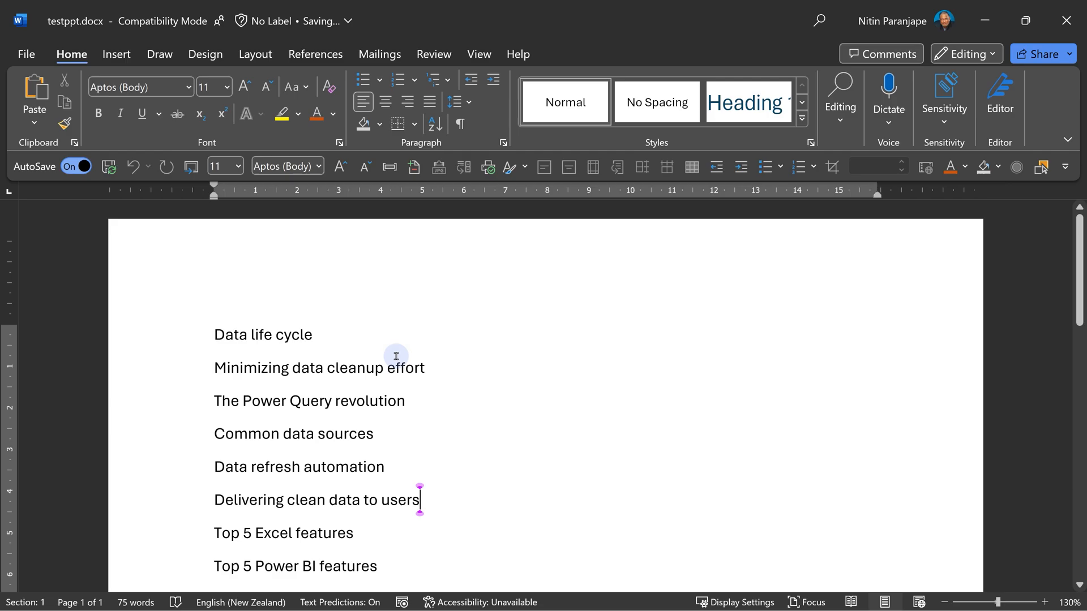
{"action": "mouse_move", "coordinate": [396, 350]}
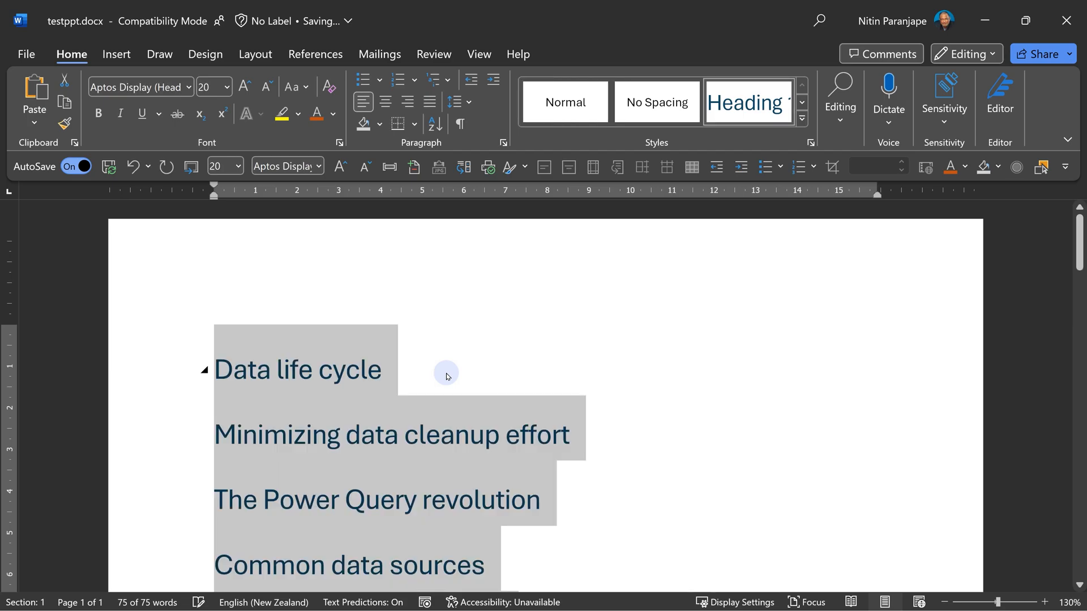
Step: Deselect the text after applying Heading 1 to every topic line
{"action": "left_click", "coordinate": [384, 369]}
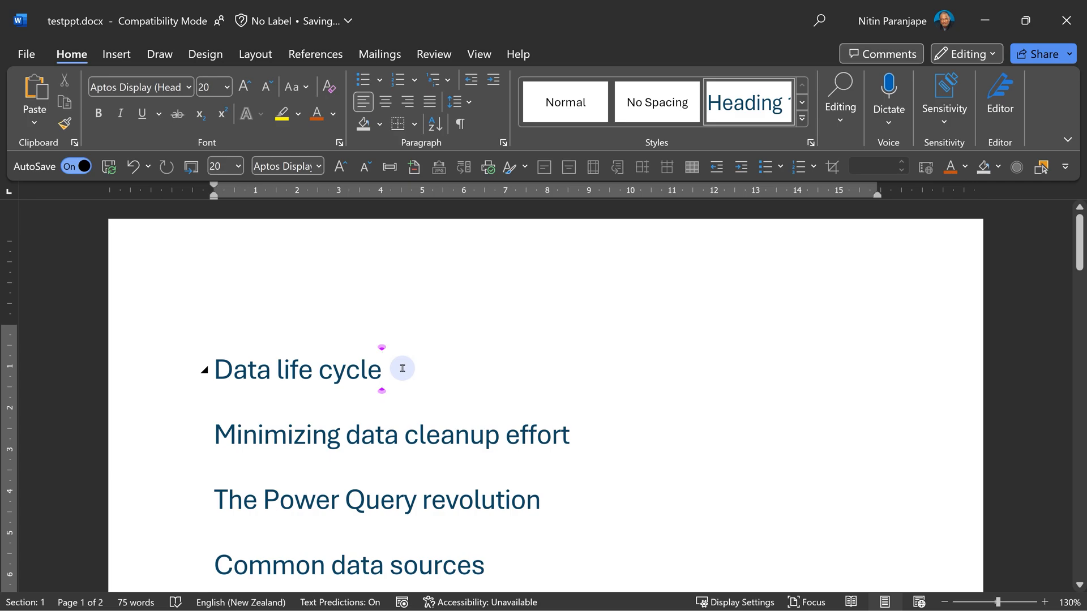
{"action": "mouse_move", "coordinate": [340, 354]}
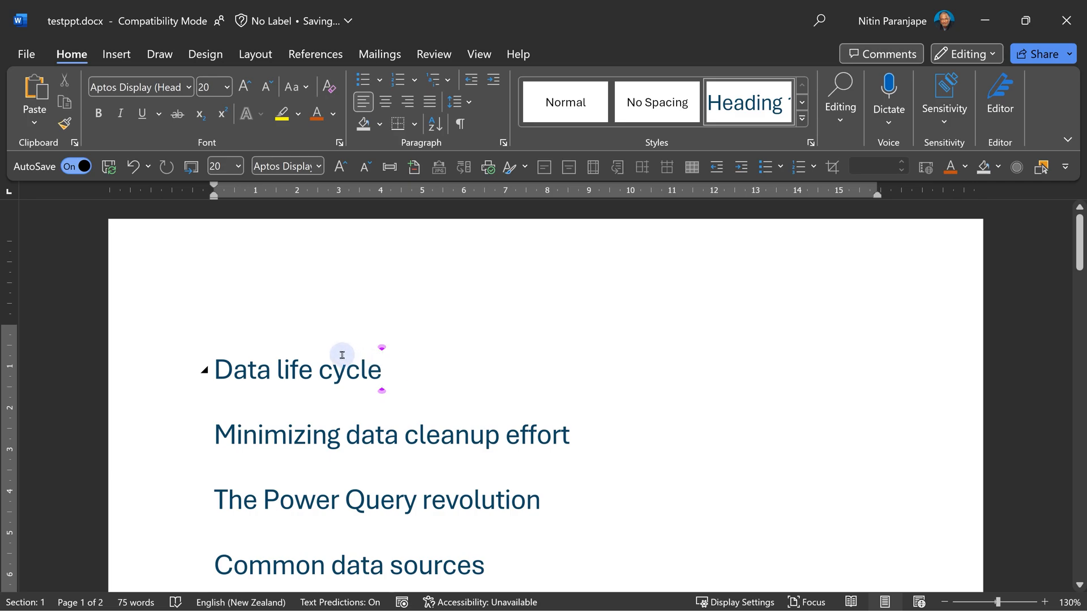
{"action": "mouse_move", "coordinate": [192, 166]}
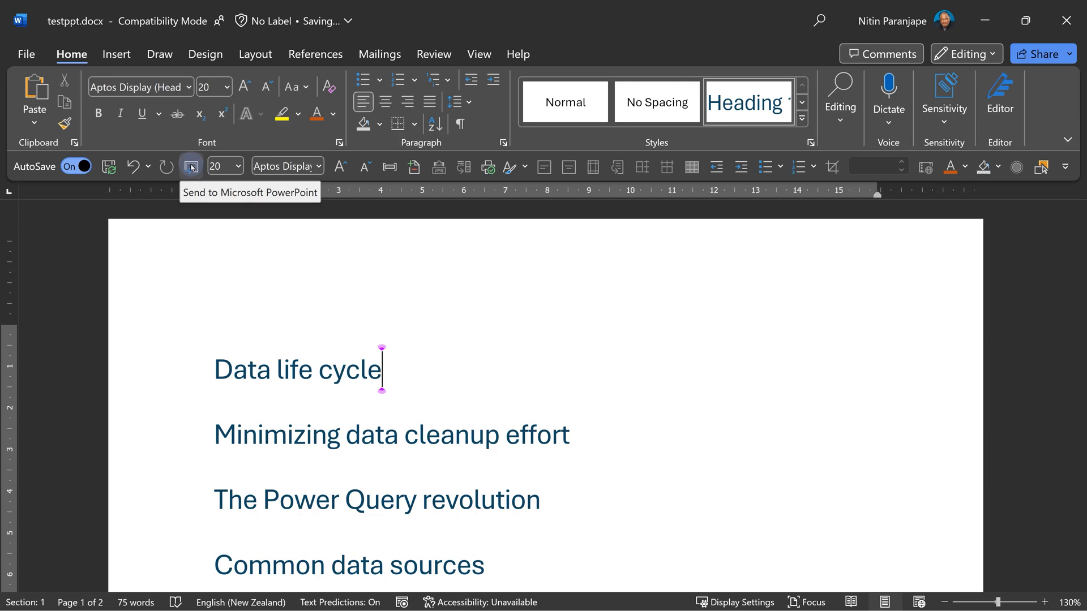
Step: Reach the Quick Access Toolbar customization settings and choose the insertion position
{"action": "right_click", "coordinate": [190, 166]}
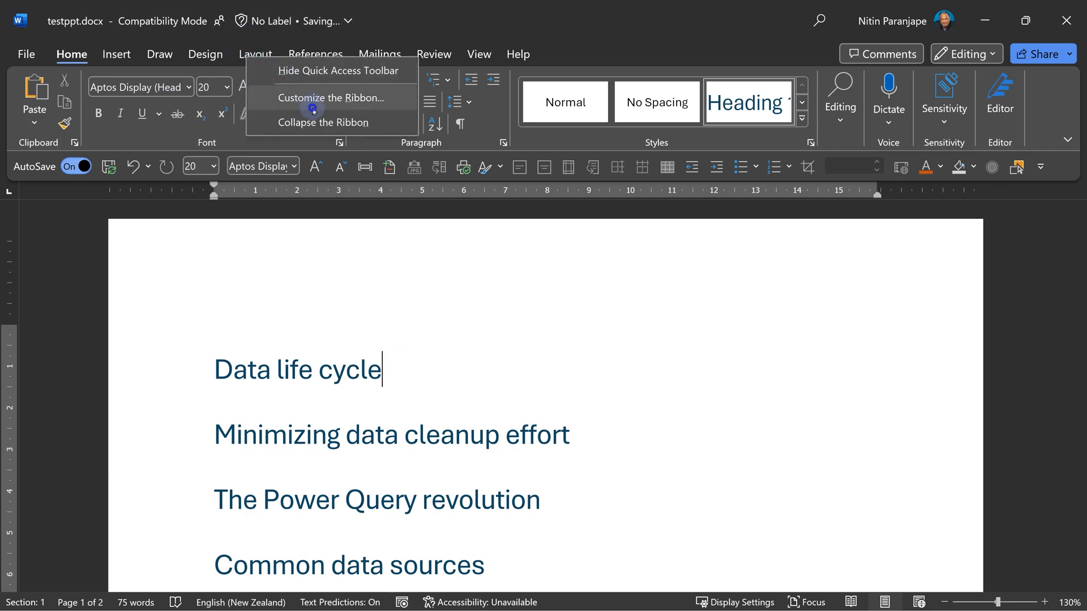
{"action": "left_click", "coordinate": [333, 98]}
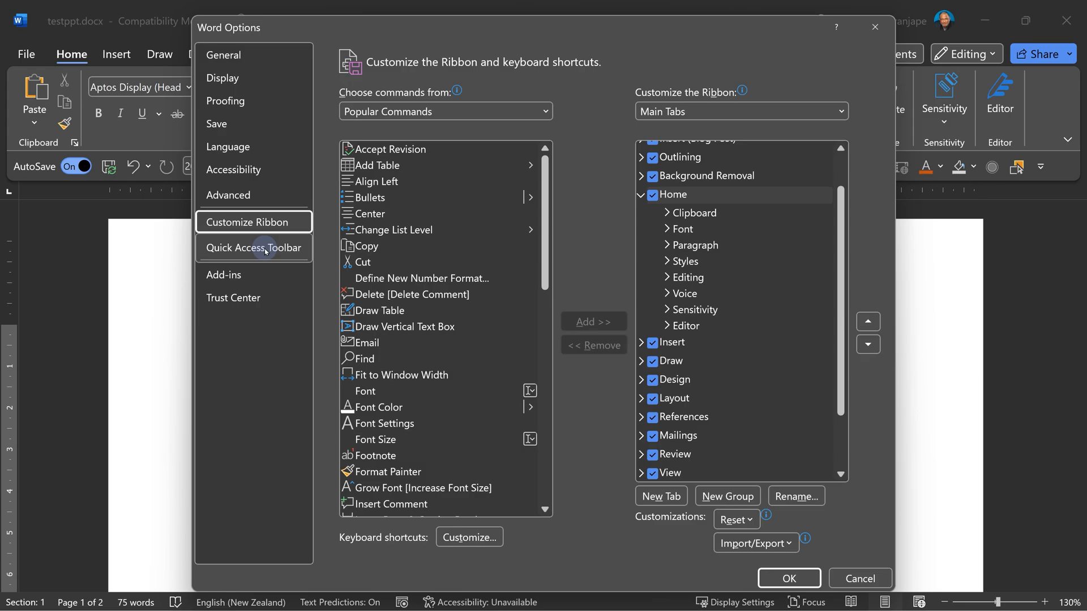
{"action": "left_click", "coordinate": [252, 247]}
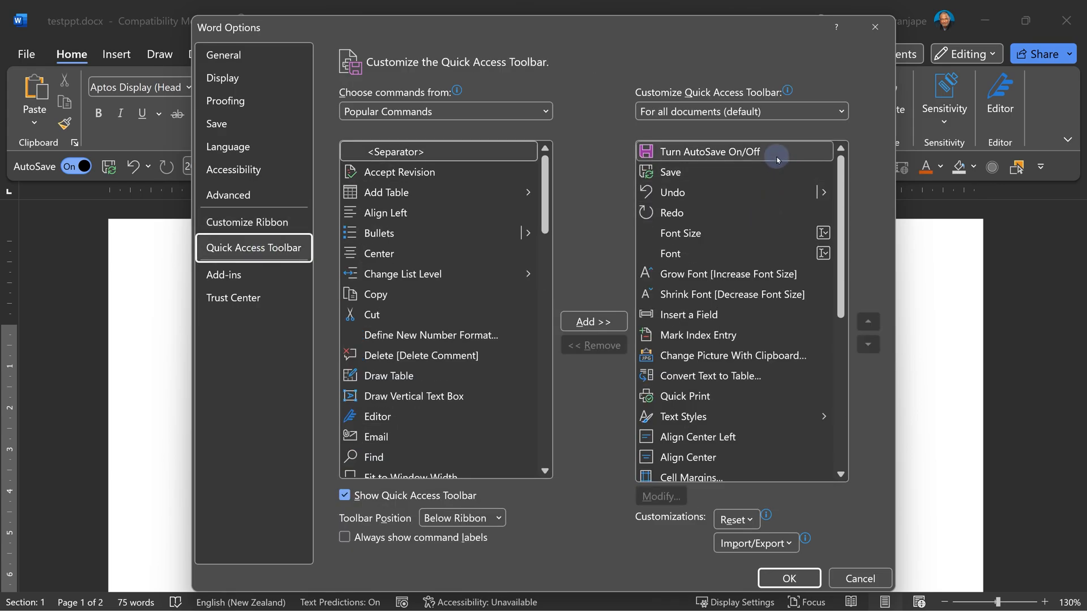
{"action": "left_click", "coordinate": [706, 151]}
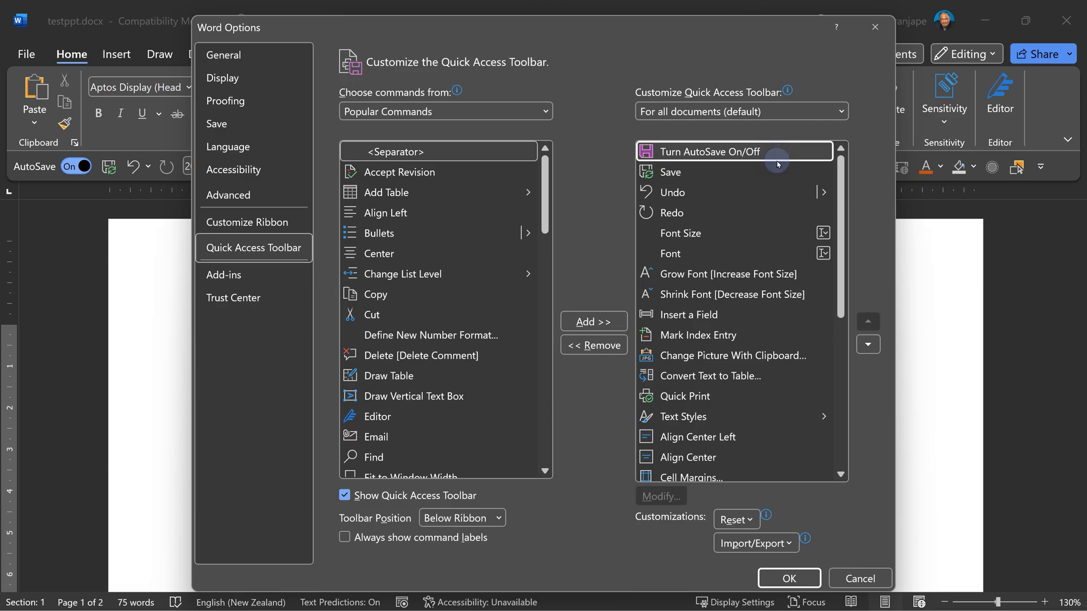
{"action": "mouse_move", "coordinate": [407, 151]}
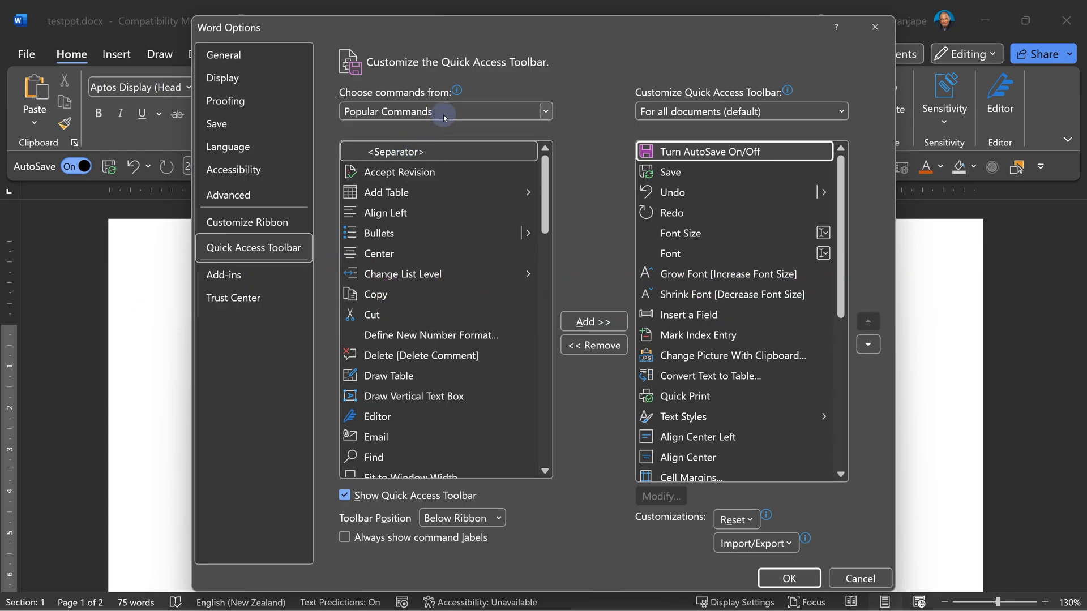
Step: From All Commands, add Send to Microsoft PowerPoint to the Quick Access Toolbar
{"action": "left_click", "coordinate": [544, 111]}
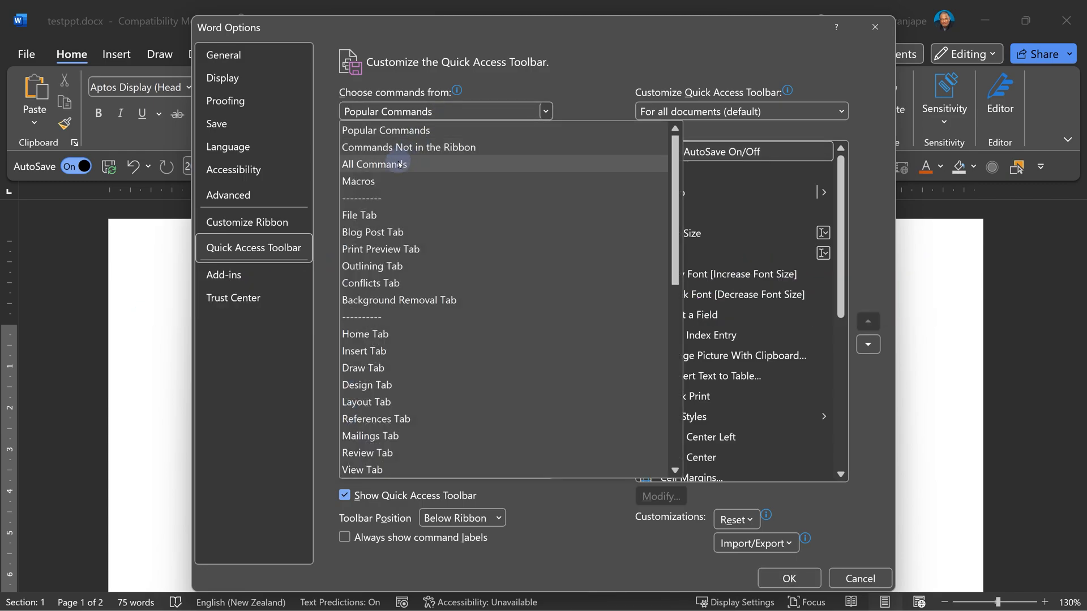
{"action": "left_click", "coordinate": [375, 163]}
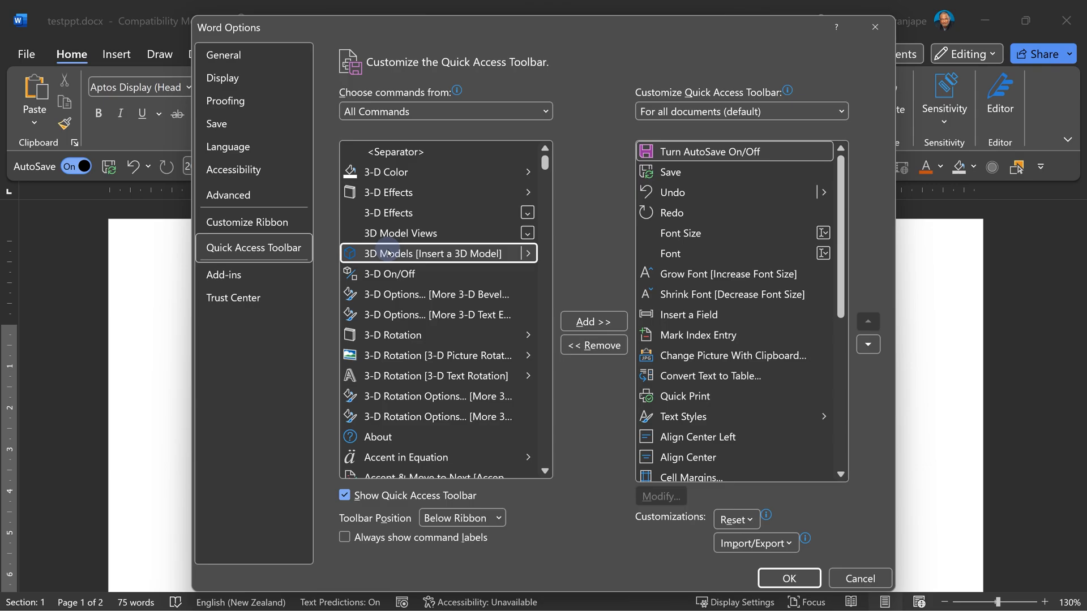
{"action": "scroll", "scroll_direction": "down", "scroll_amount": 3}
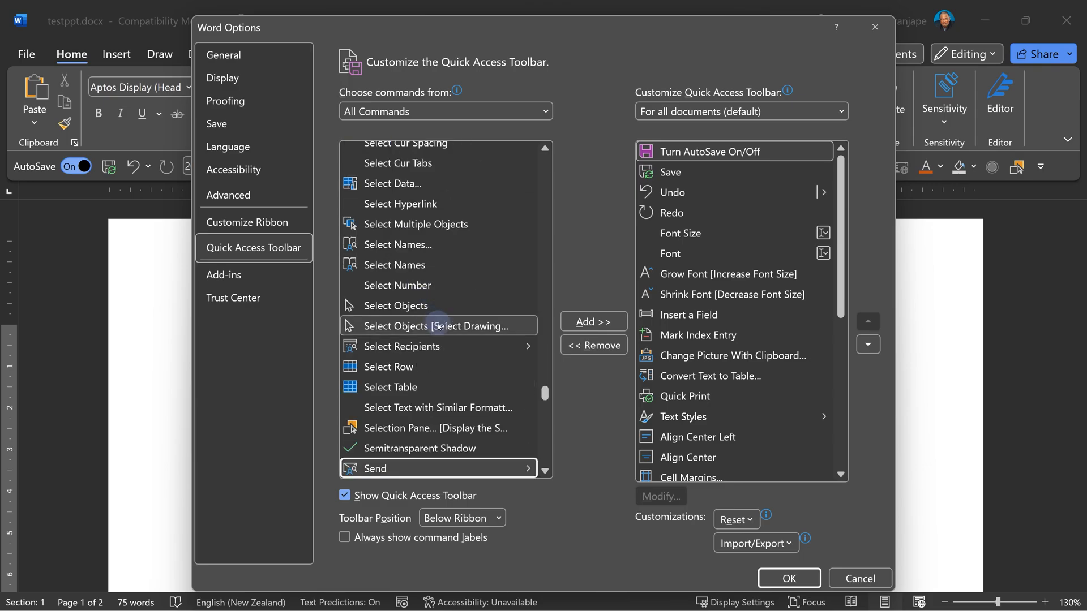
{"action": "scroll", "scroll_direction": "down", "scroll_amount": 3}
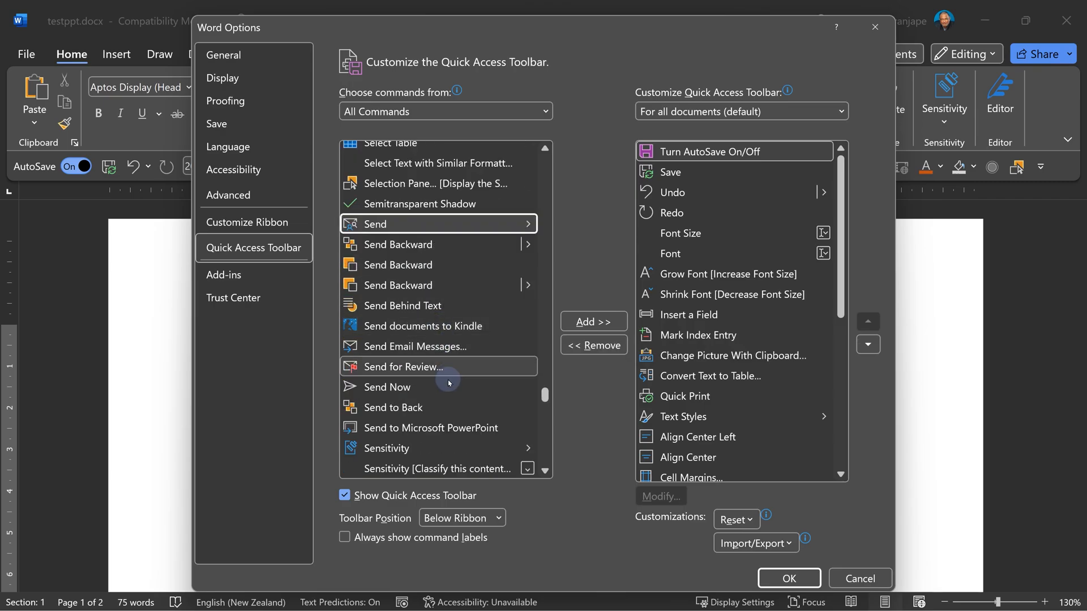
{"action": "left_click", "coordinate": [592, 321]}
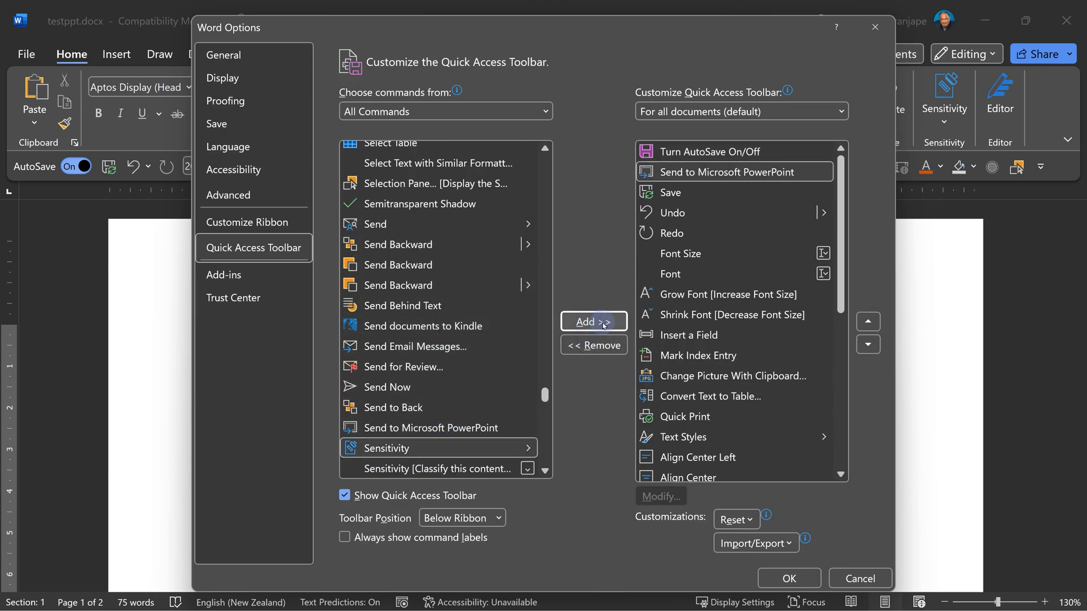
{"action": "left_click", "coordinate": [788, 579]}
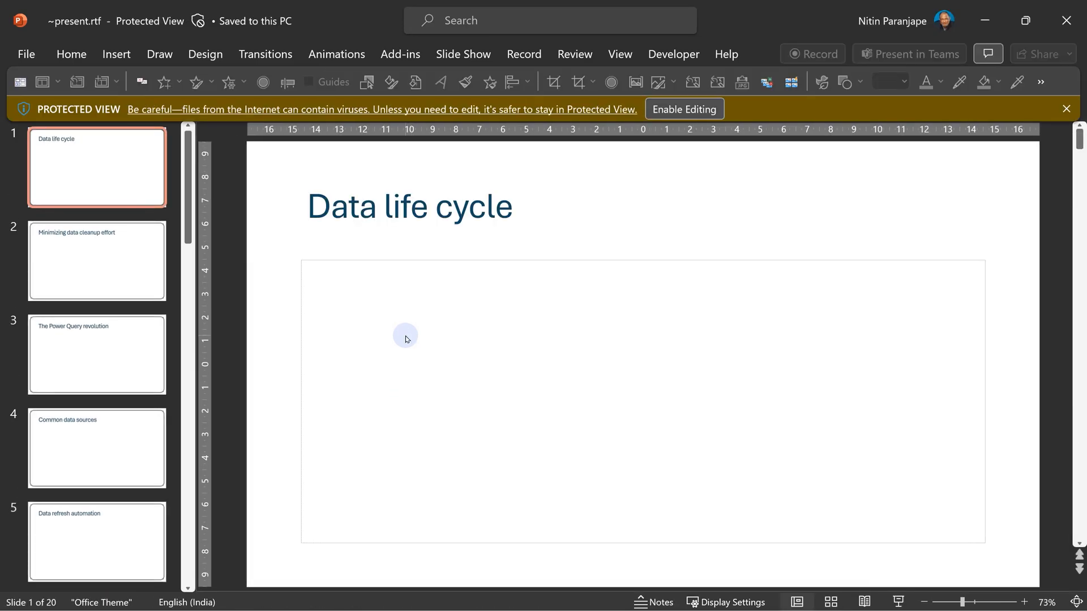
{"action": "mouse_move", "coordinate": [121, 187]}
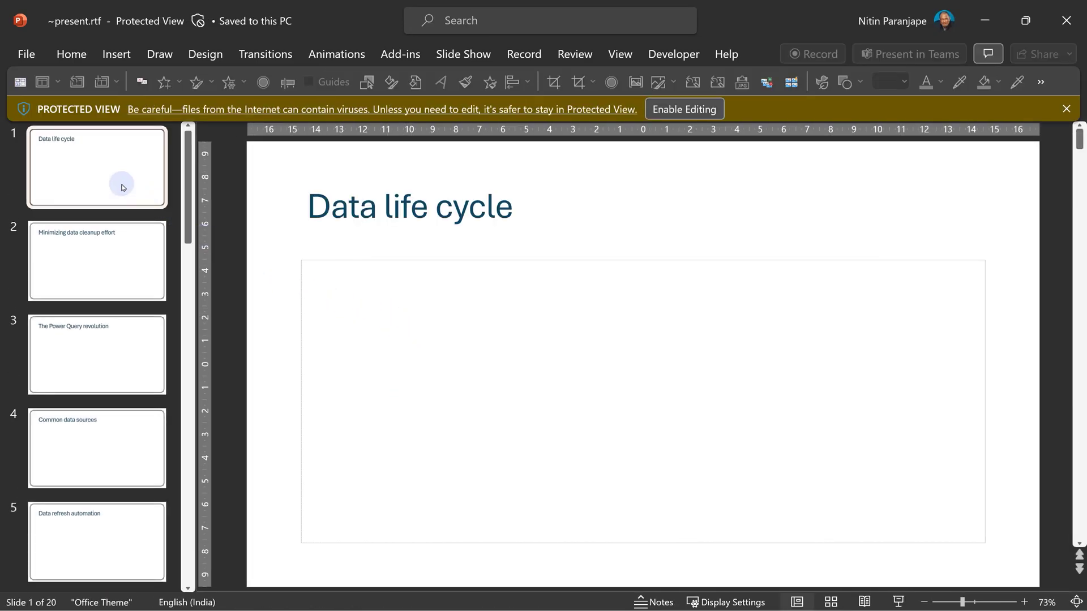
Step: Browse the Power Query revolution and Data refresh automation slides of the sent deck
{"action": "left_click", "coordinate": [97, 354]}
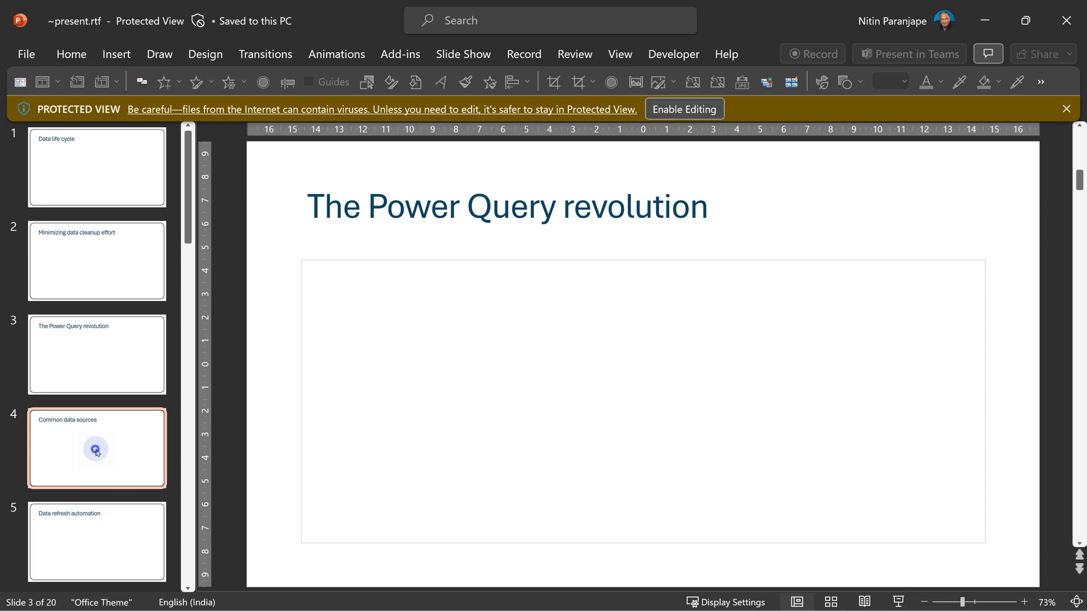
{"action": "left_click", "coordinate": [683, 108]}
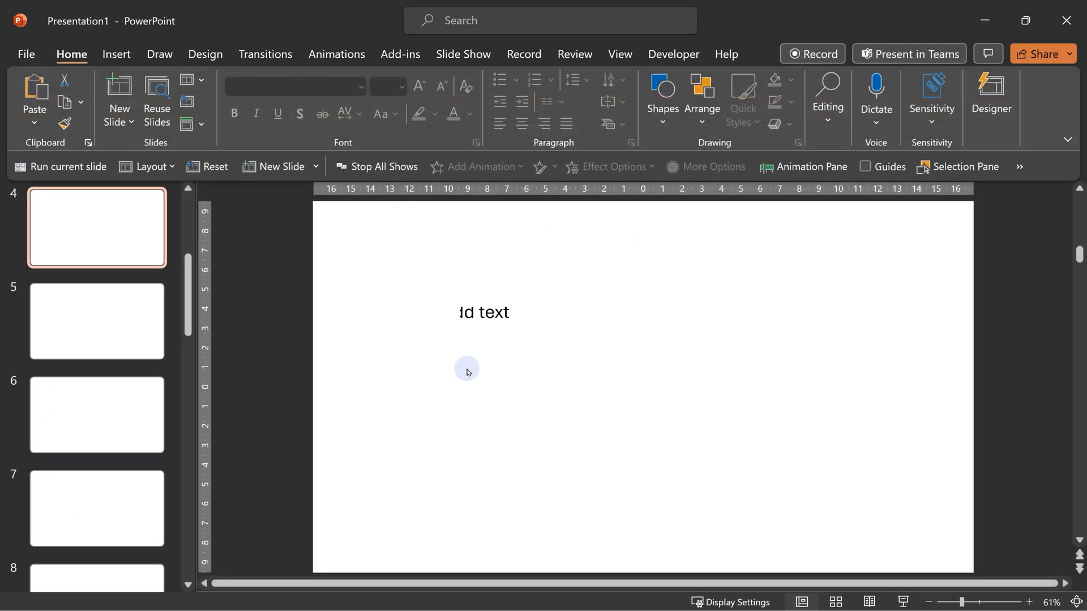
{"action": "left_click", "coordinate": [97, 320]}
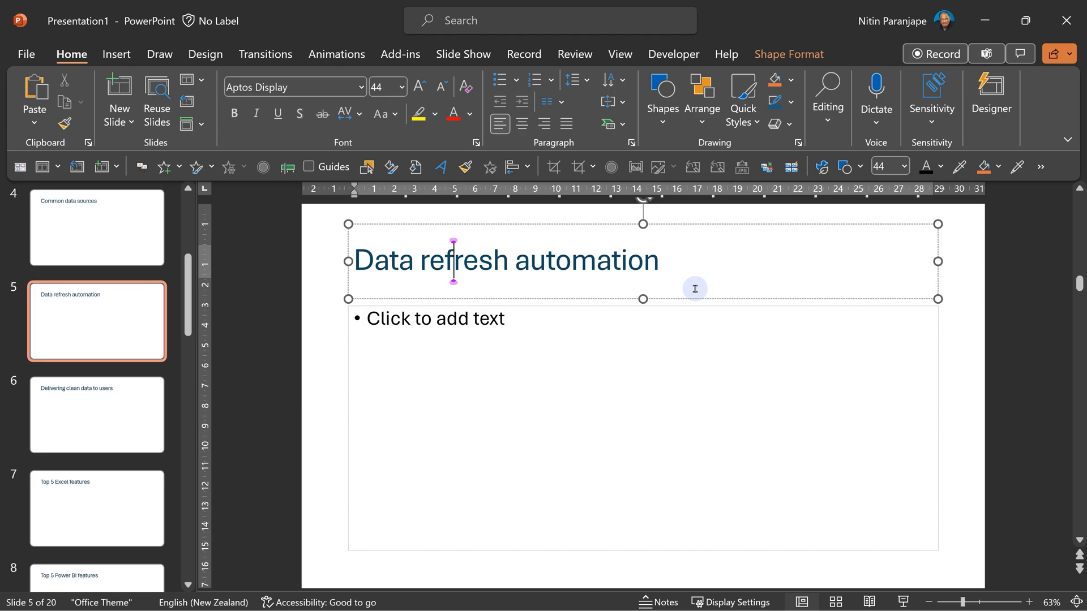
{"action": "mouse_move", "coordinate": [336, 54]}
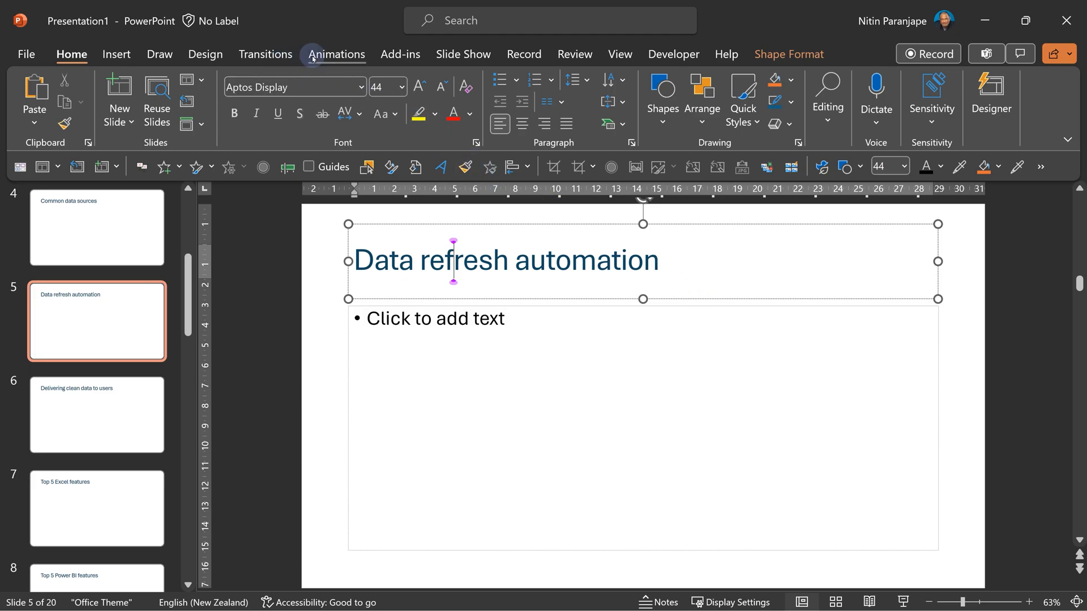
Step: Preview a Design theme, then show all 20 slides in Slide Sorter view
{"action": "left_click", "coordinate": [205, 54]}
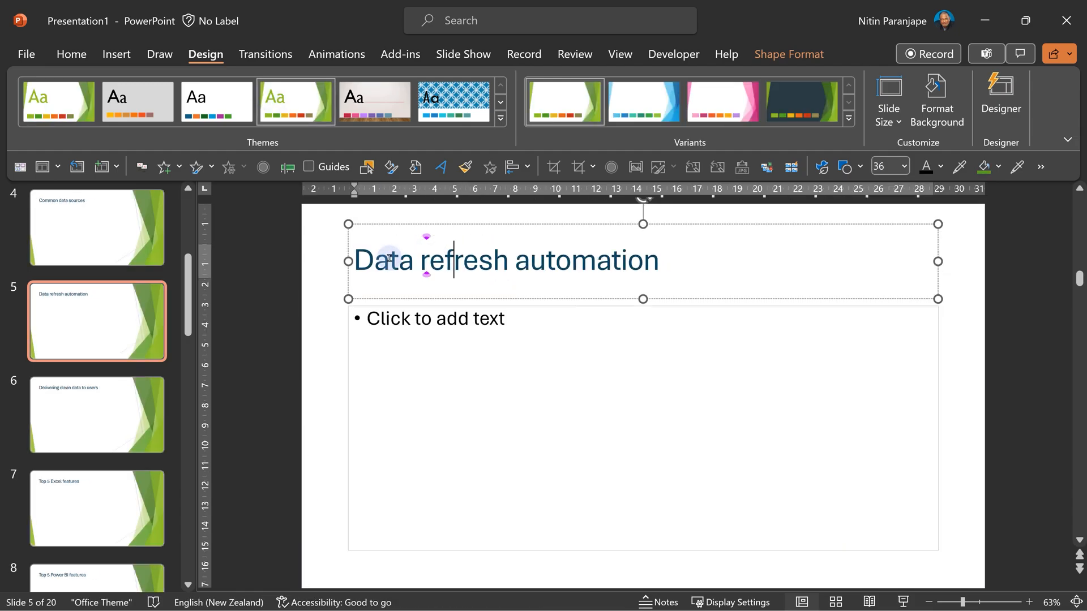
{"action": "left_click", "coordinate": [58, 102]}
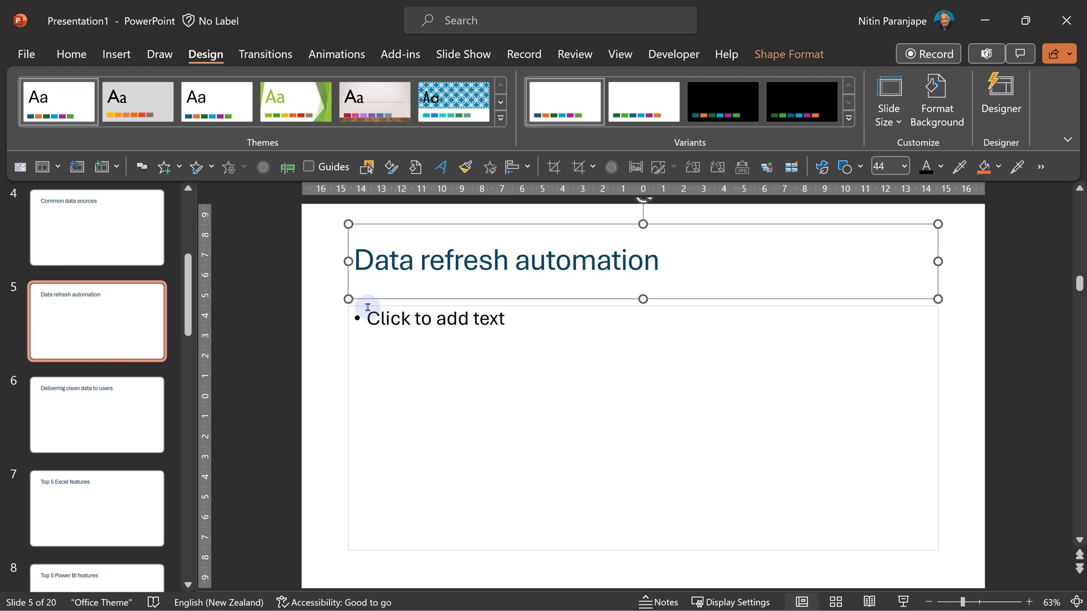
{"action": "left_click", "coordinate": [837, 601]}
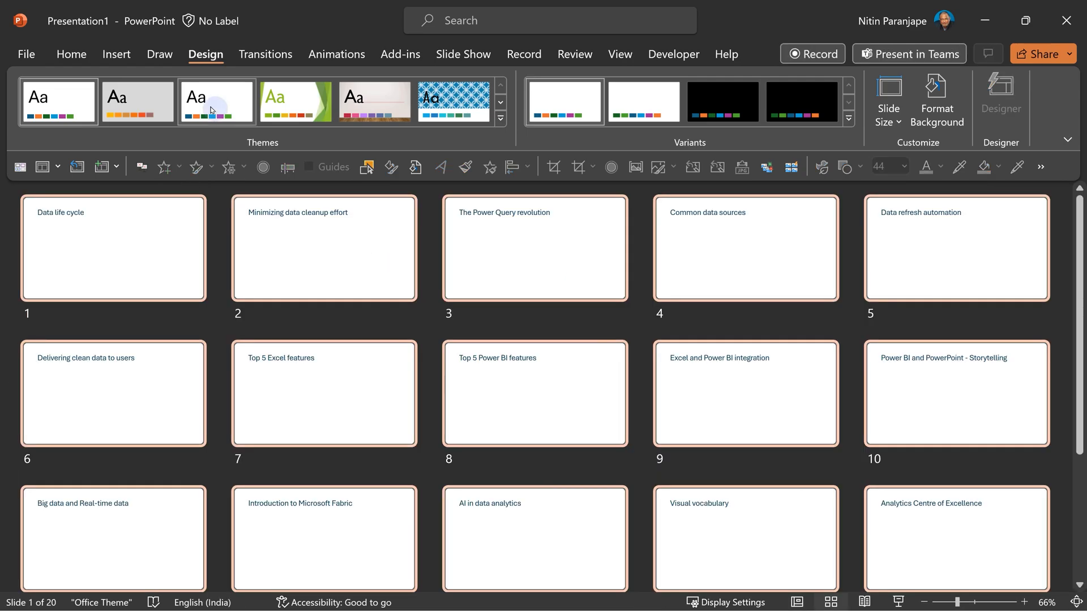
Step: Reset the slide layouts from Home and apply a theme variation on the Design tab
{"action": "left_click", "coordinate": [70, 54]}
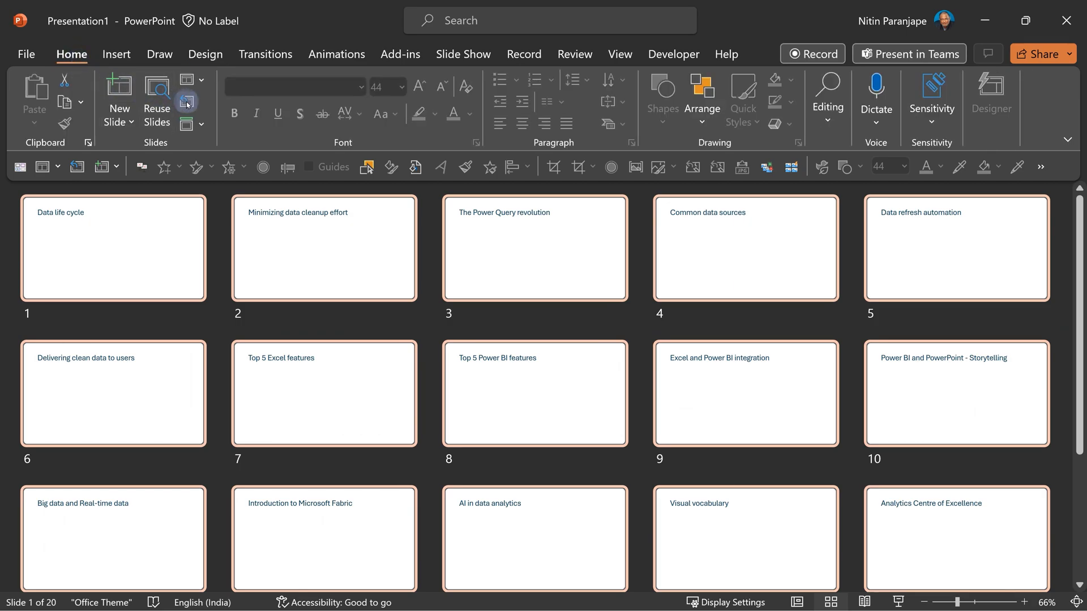
{"action": "mouse_move", "coordinate": [186, 102]}
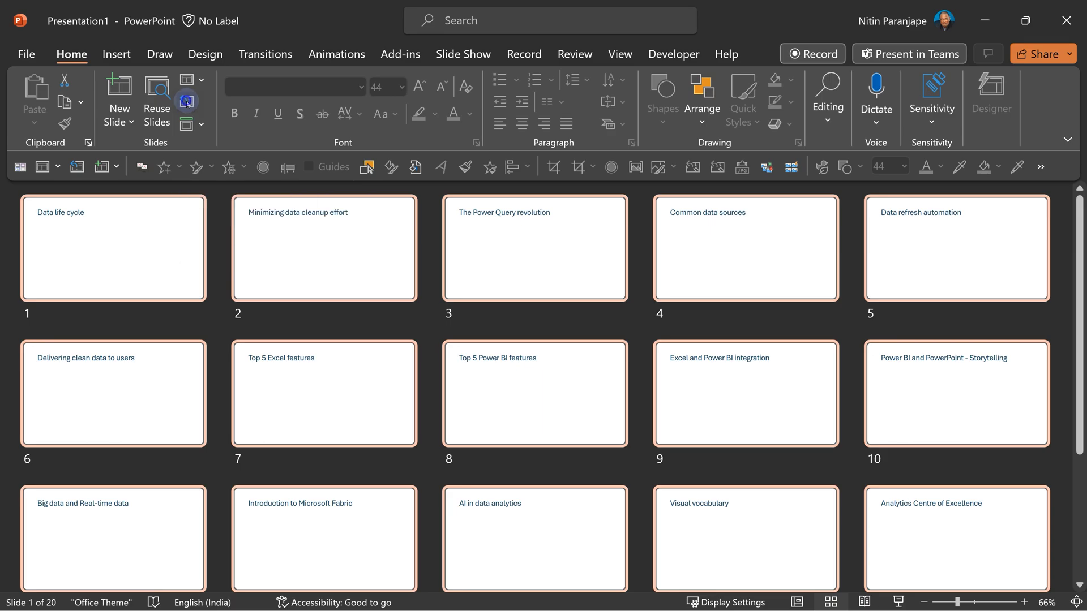
{"action": "mouse_move", "coordinate": [197, 154]}
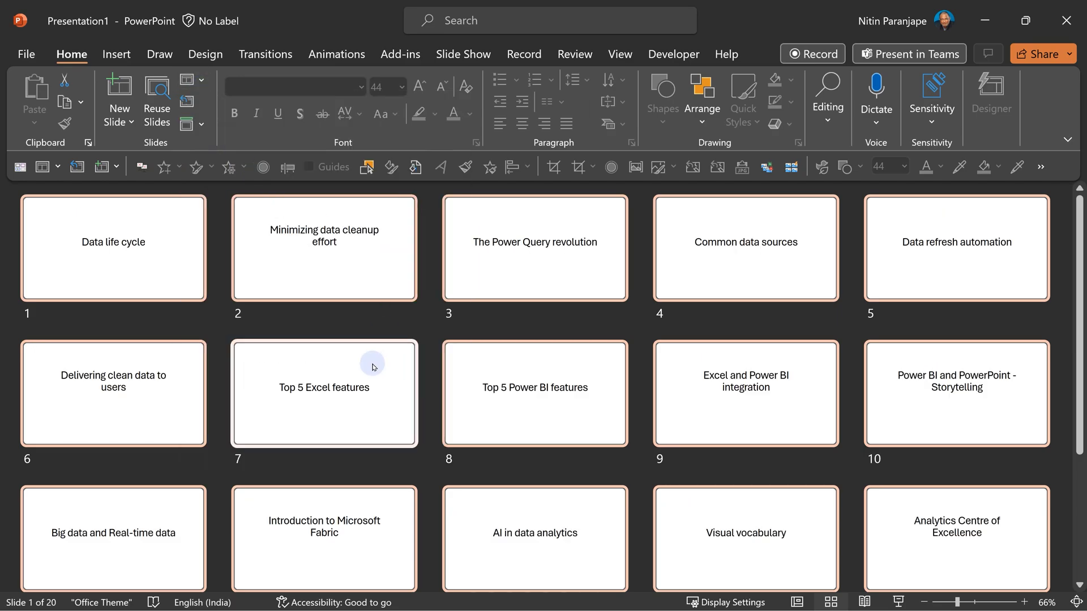
{"action": "mouse_move", "coordinate": [397, 303]}
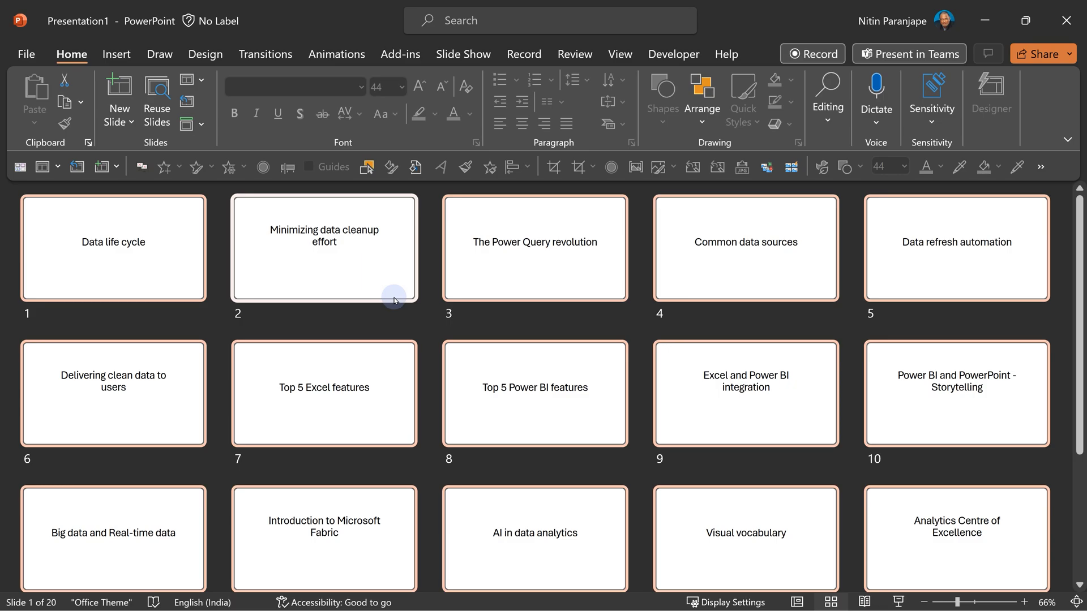
{"action": "mouse_move", "coordinate": [204, 54]}
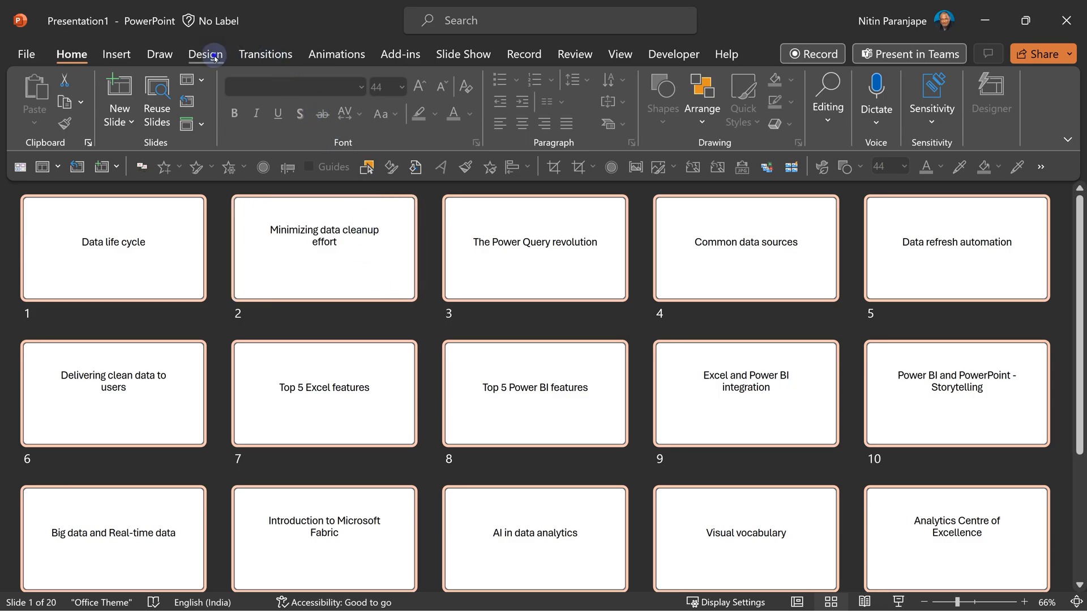
{"action": "left_click", "coordinate": [205, 54]}
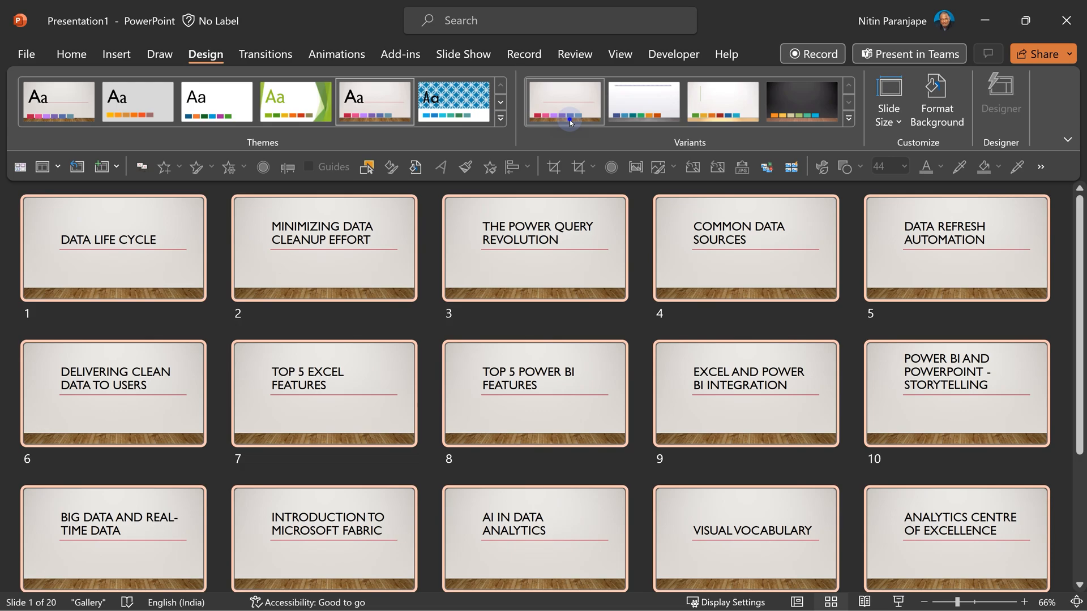
{"action": "left_click", "coordinate": [296, 102]}
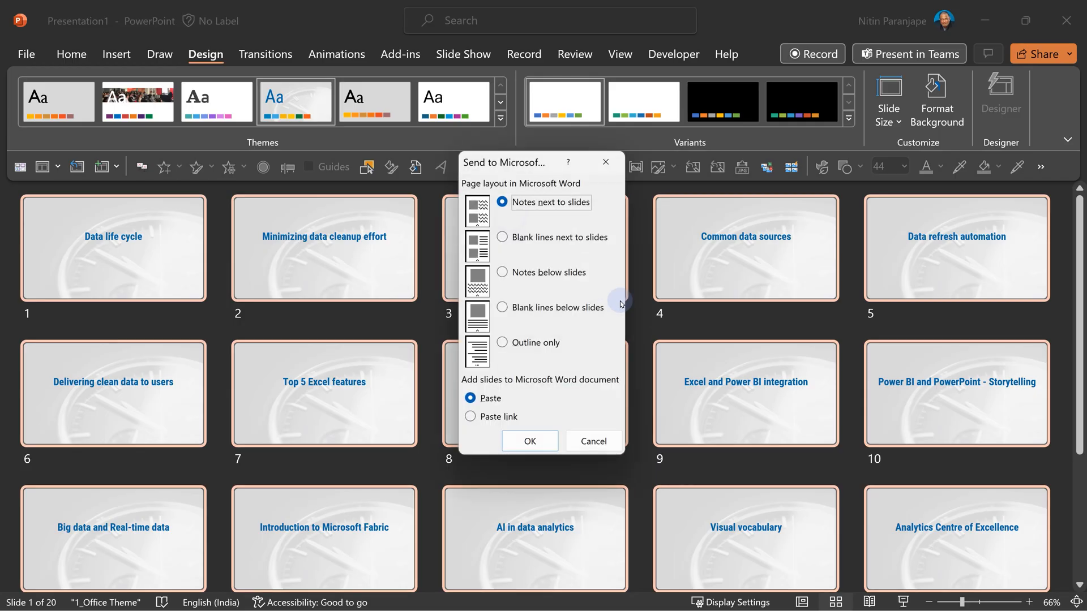
Step: Create Word handouts with the Outline only option, sending just the slide titles
{"action": "left_click", "coordinate": [503, 344]}
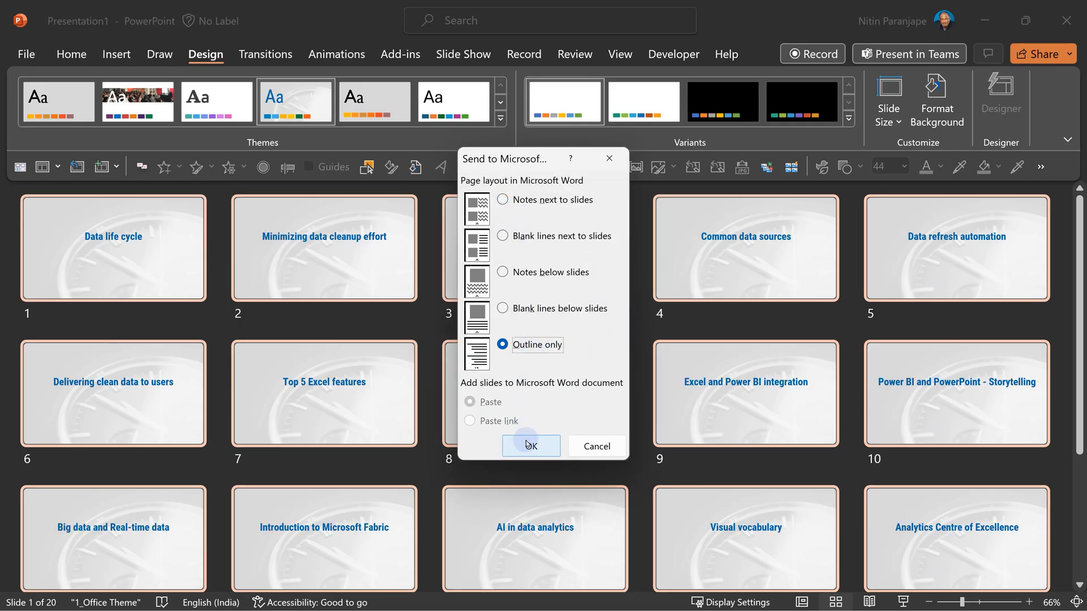
{"action": "left_click", "coordinate": [530, 446]}
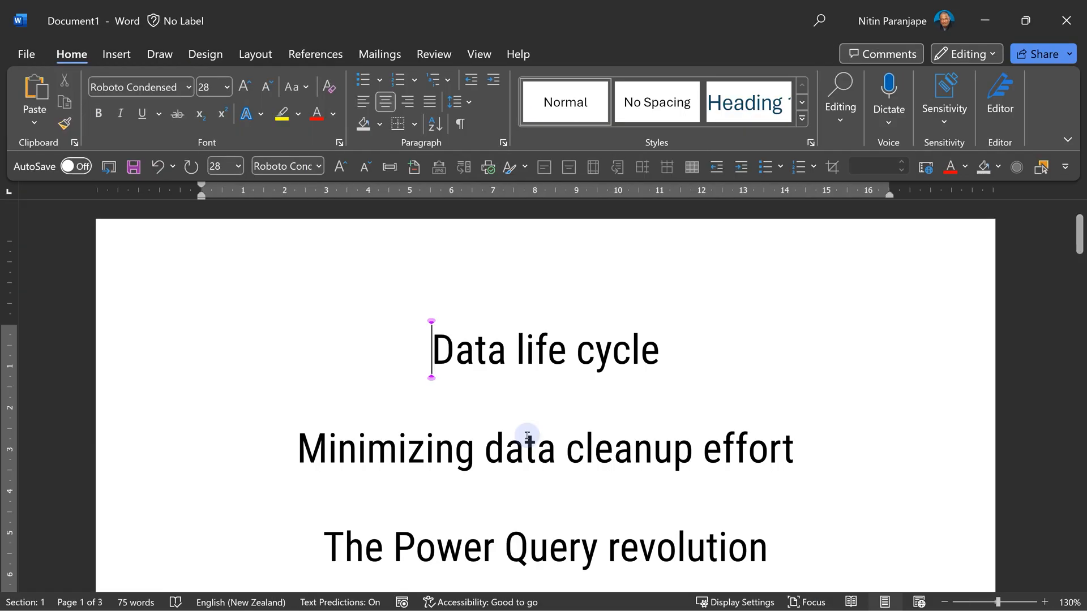
{"action": "mouse_move", "coordinate": [546, 350]}
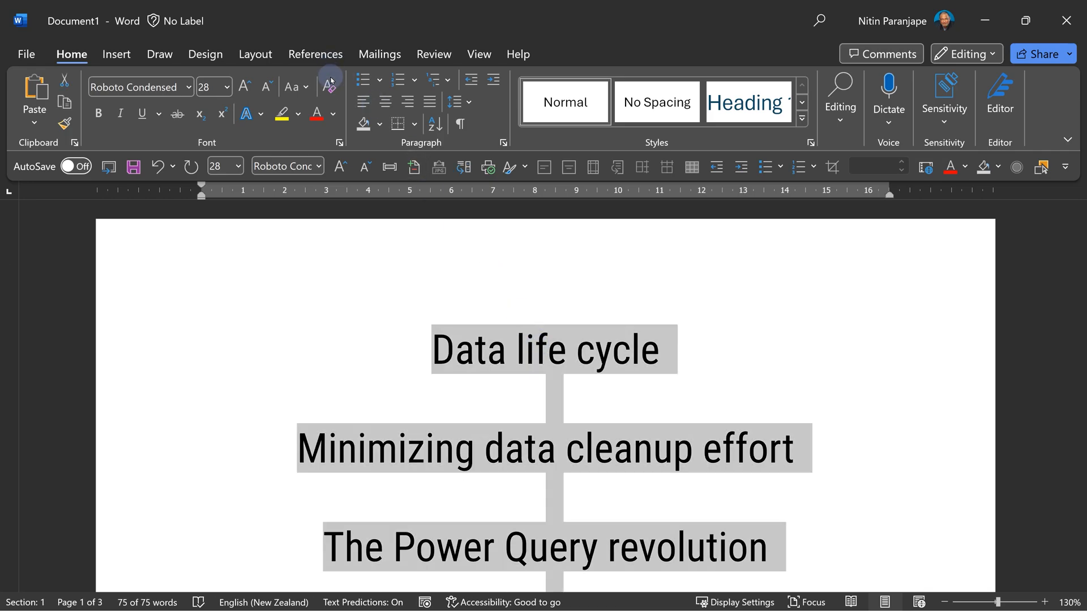
Step: Clear all formatting from the selected outline and show paragraph marks
{"action": "left_click", "coordinate": [329, 88]}
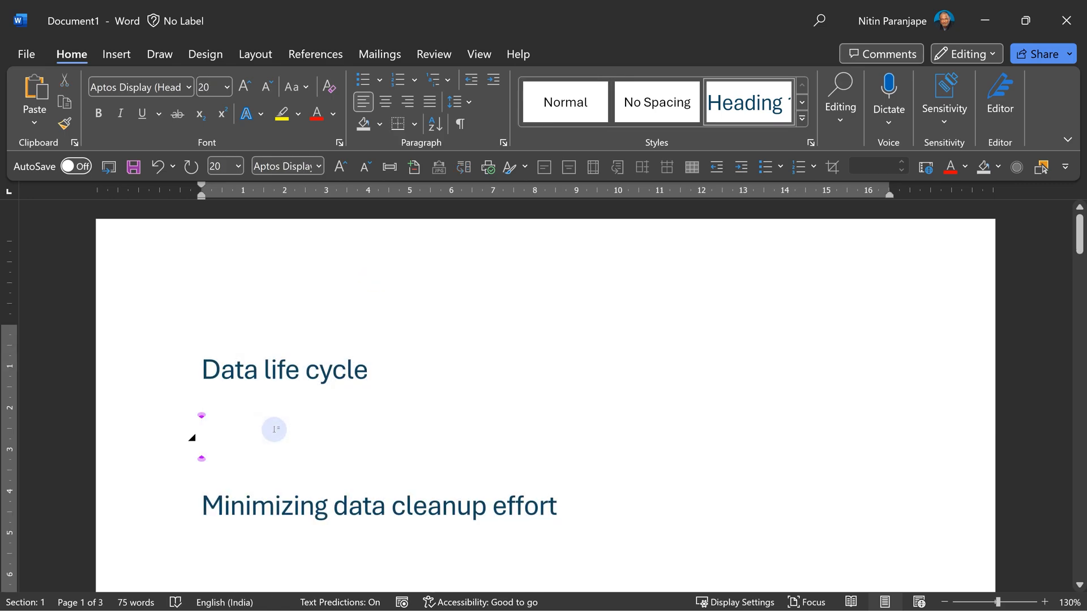
{"action": "left_click", "coordinate": [459, 124]}
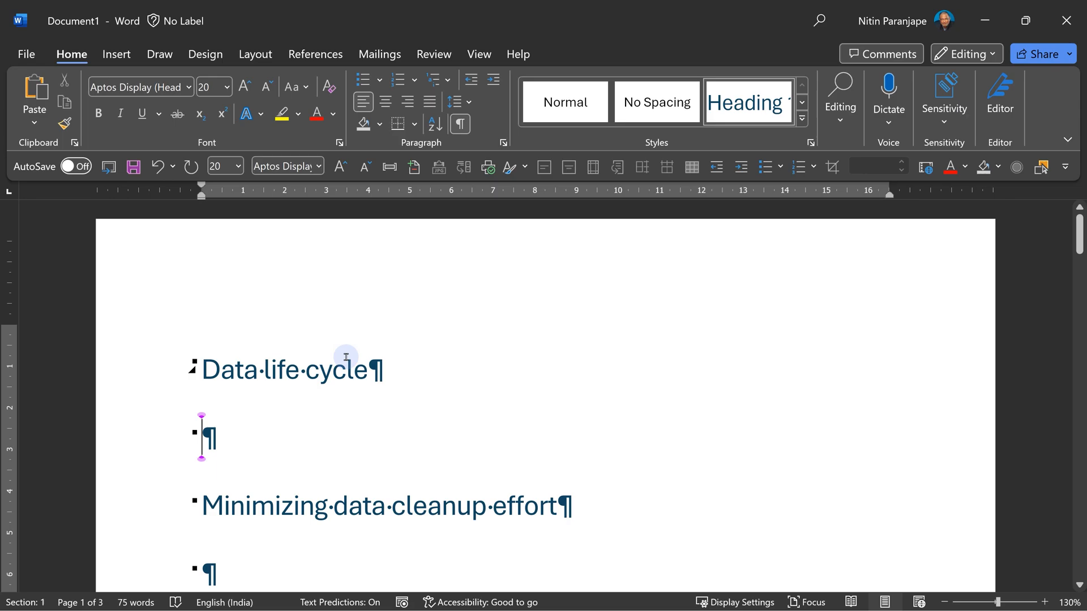
{"action": "mouse_move", "coordinate": [423, 375]}
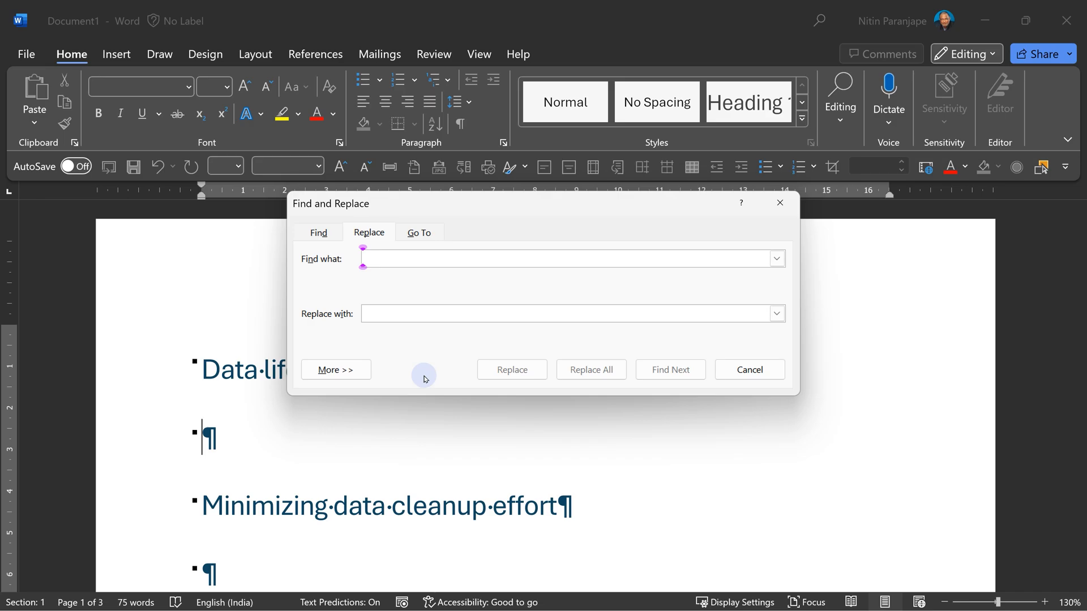
Step: Replace every ^p^p with ^p across the document (21 replacements) to collapse blank paragraphs
{"action": "type", "text": "^"}
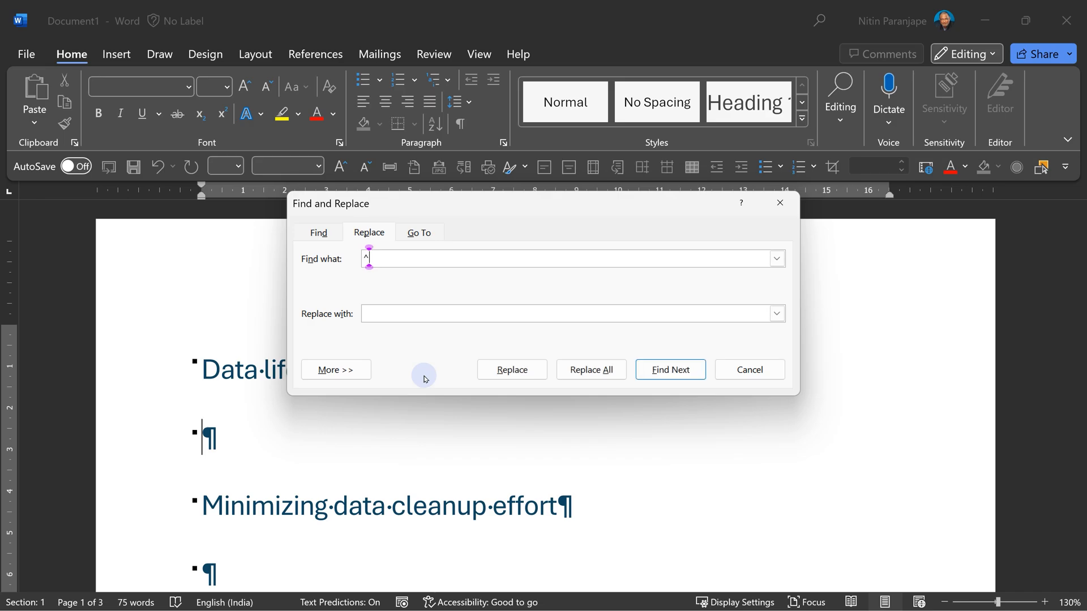
{"action": "type", "text": "p"}
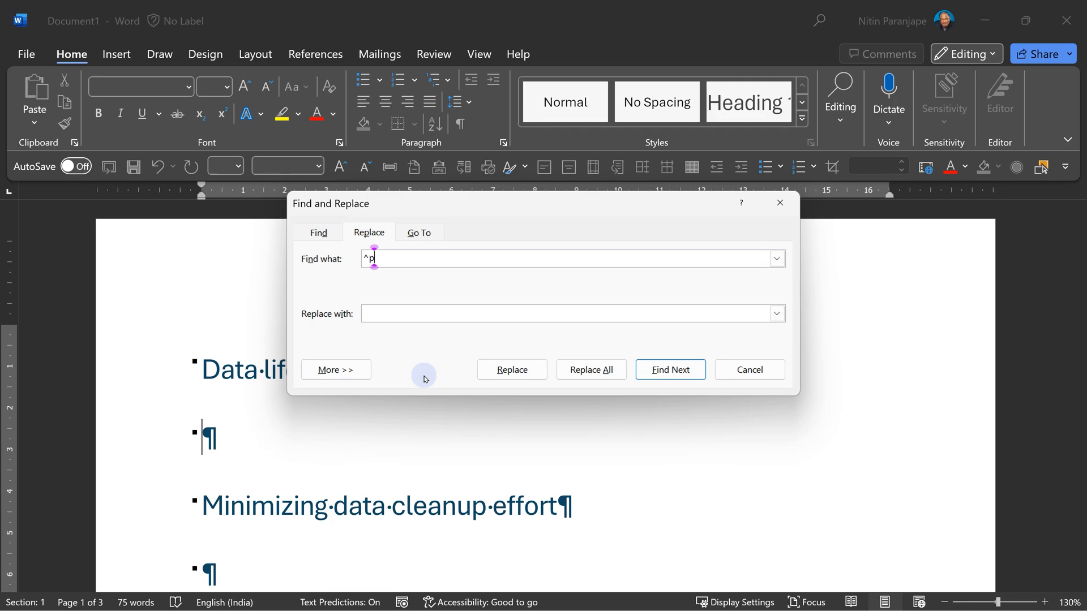
{"action": "type", "text": "^p"}
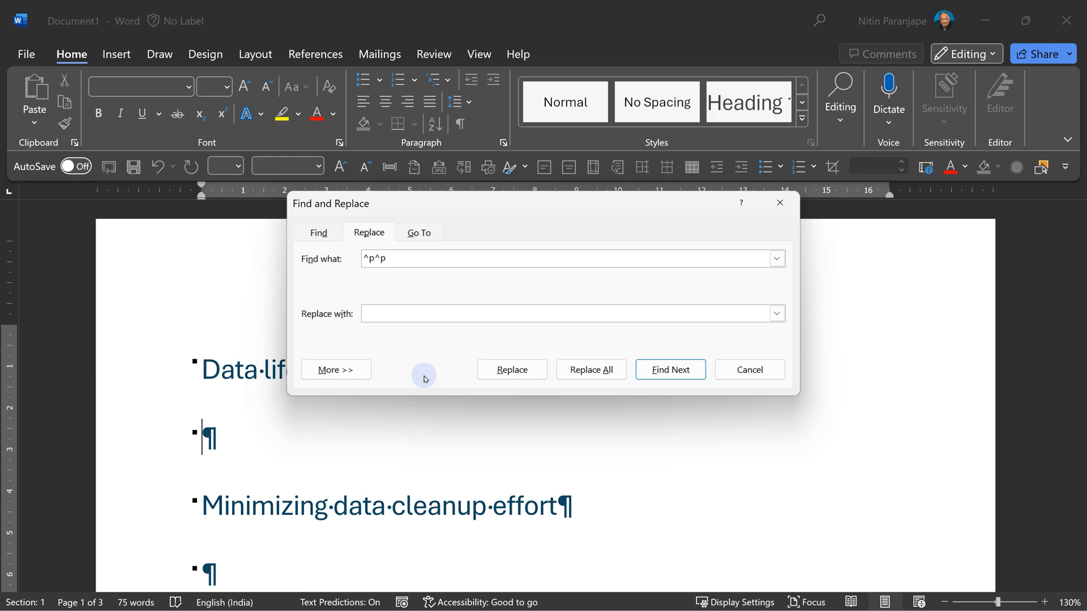
{"action": "type", "text": "^p"}
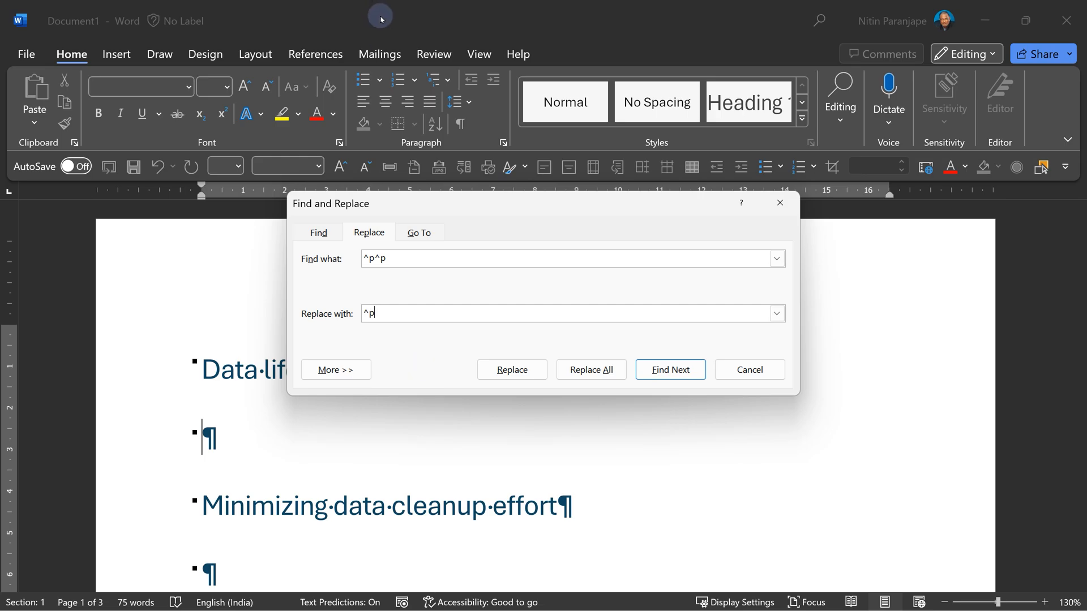
{"action": "left_click", "coordinate": [590, 369]}
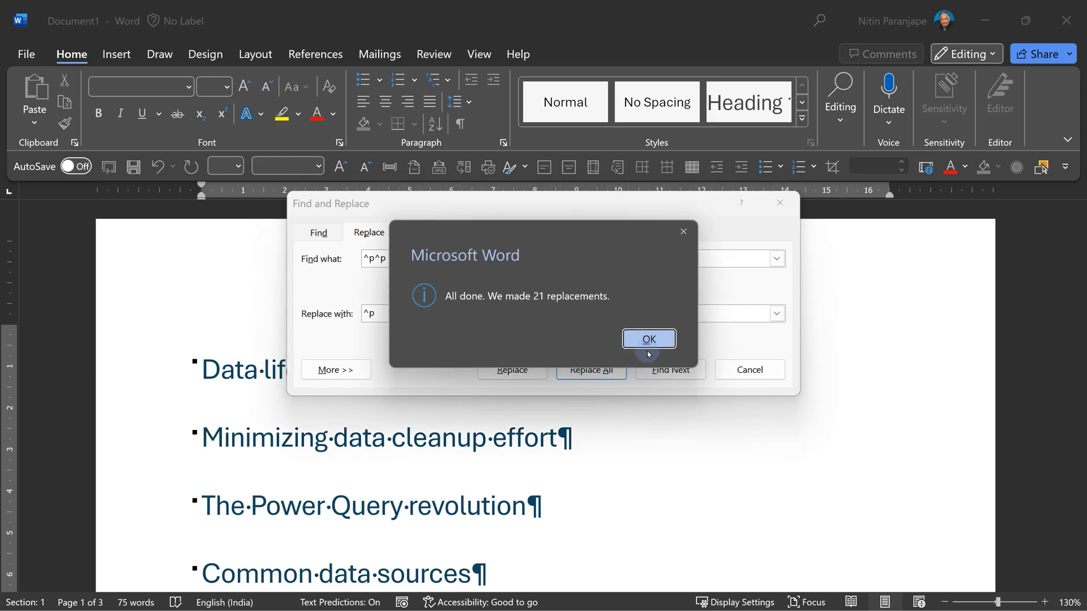
{"action": "left_click", "coordinate": [648, 338]}
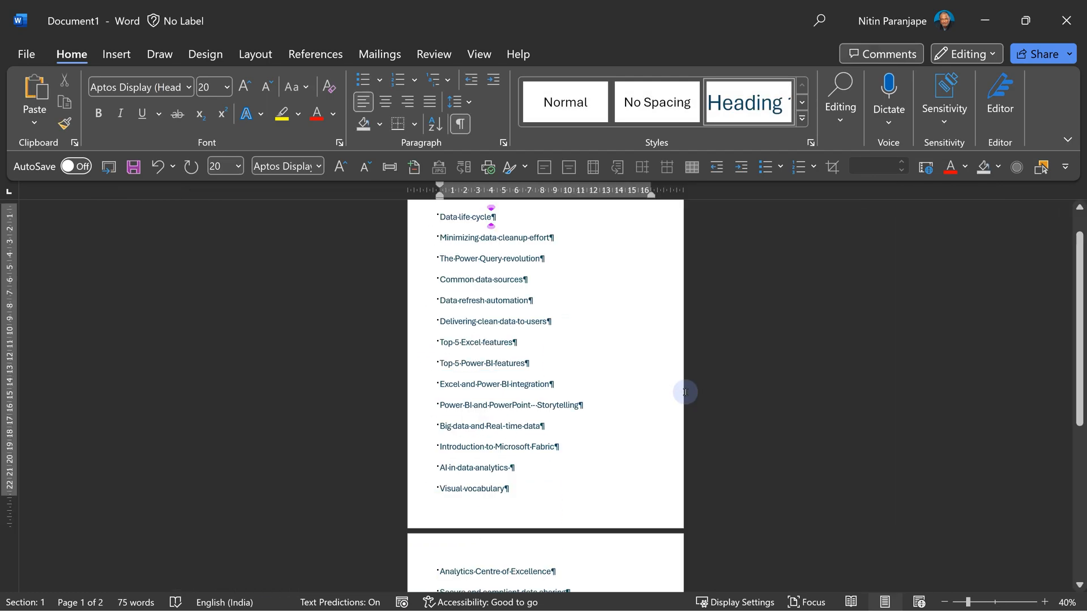